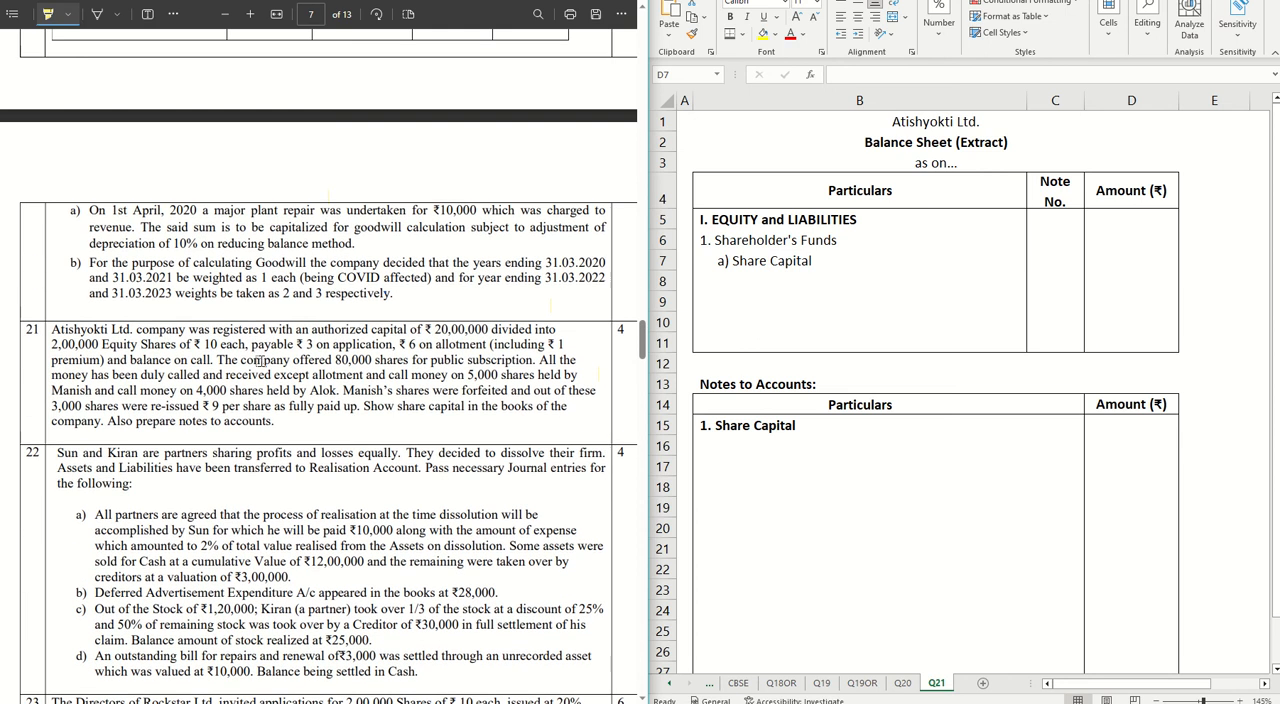
Give the balance sheet's Share Capital line note reference 1.
scroll(down, 3)
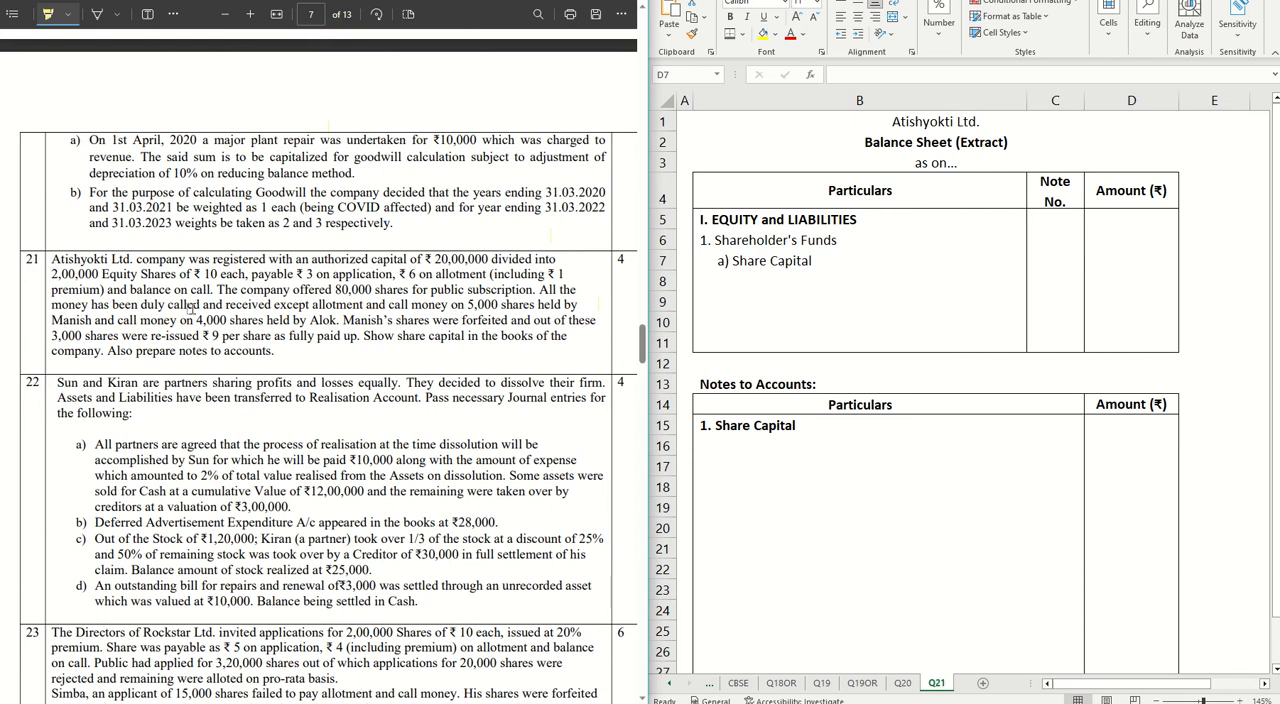
scroll(down, 3)
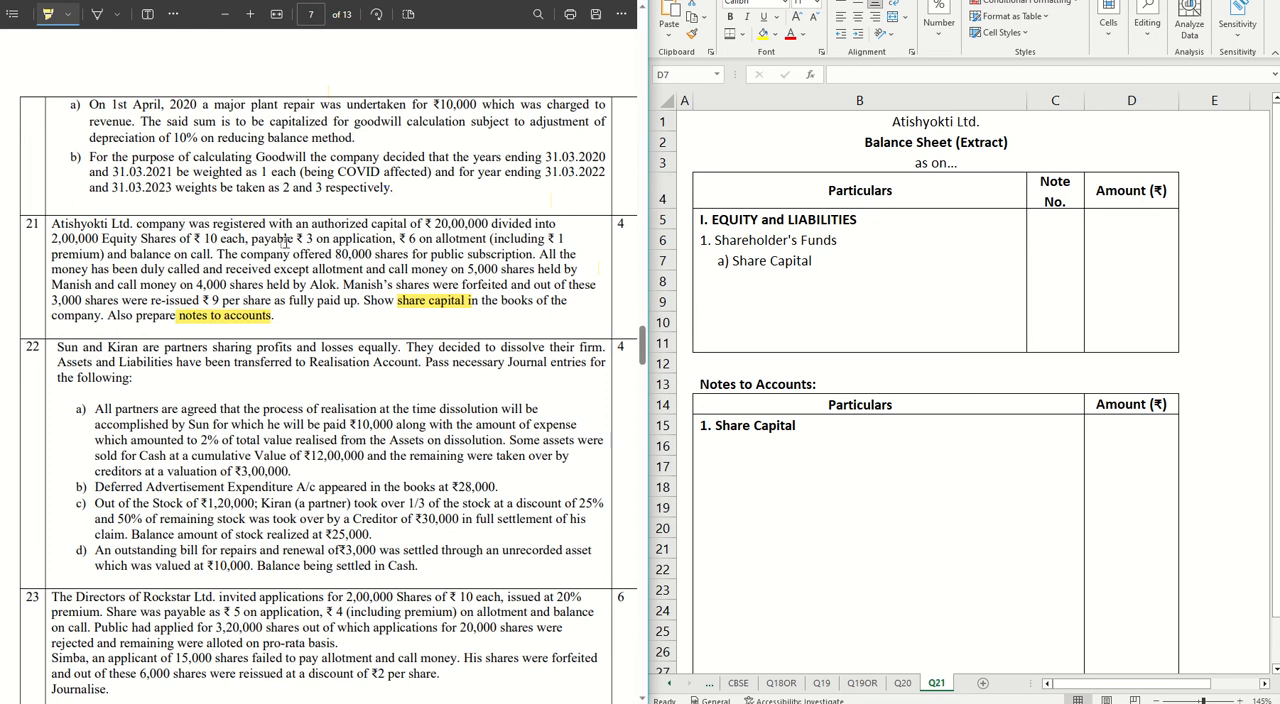
mouse_move(370, 234)
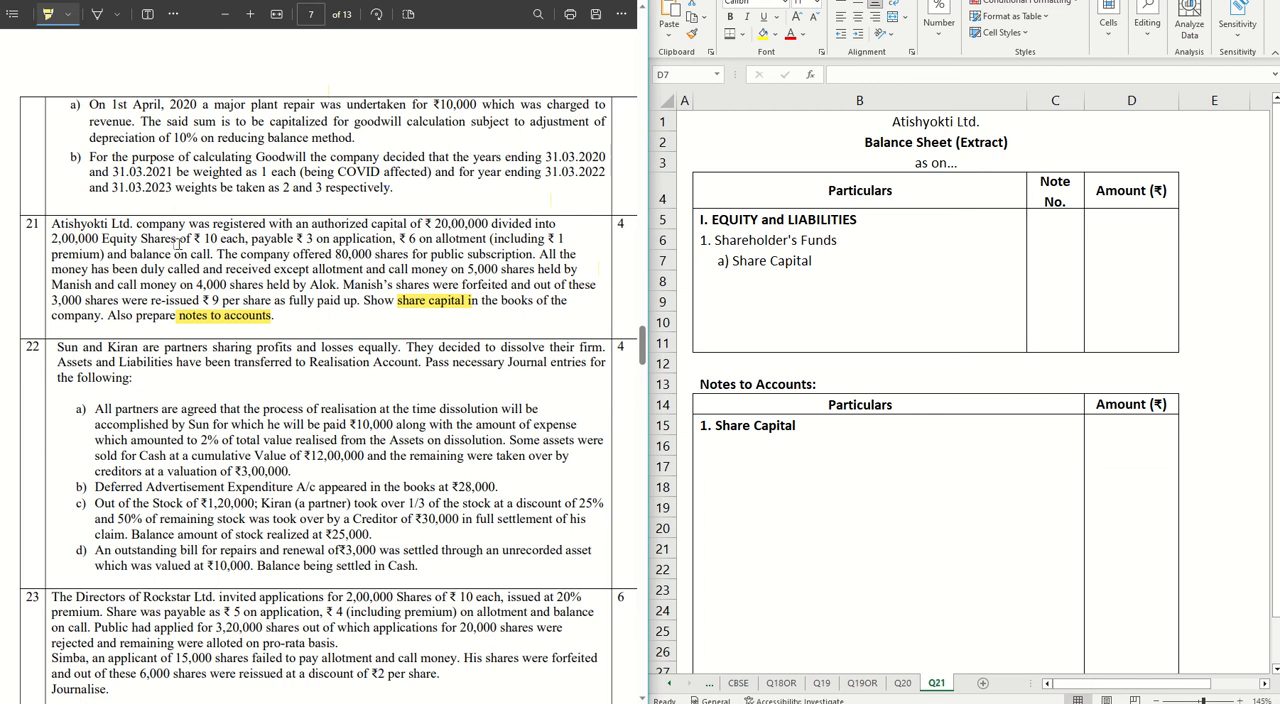
mouse_move(240, 250)
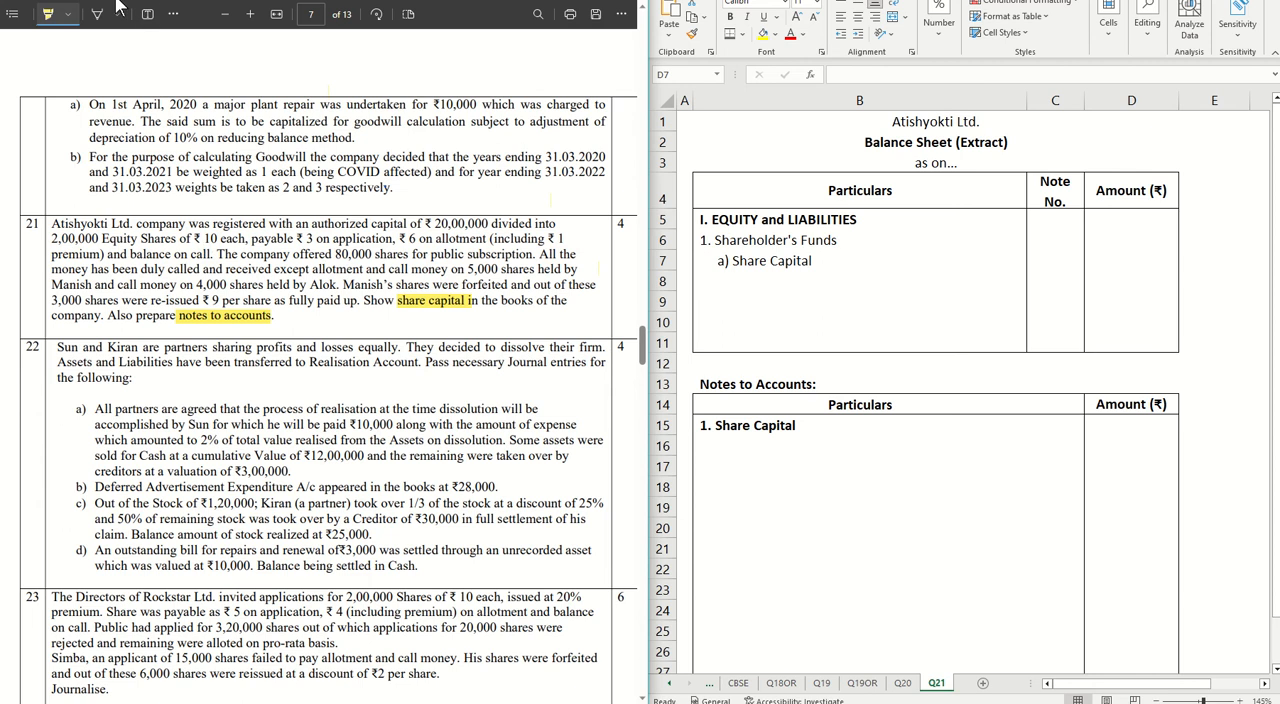
click(96, 14)
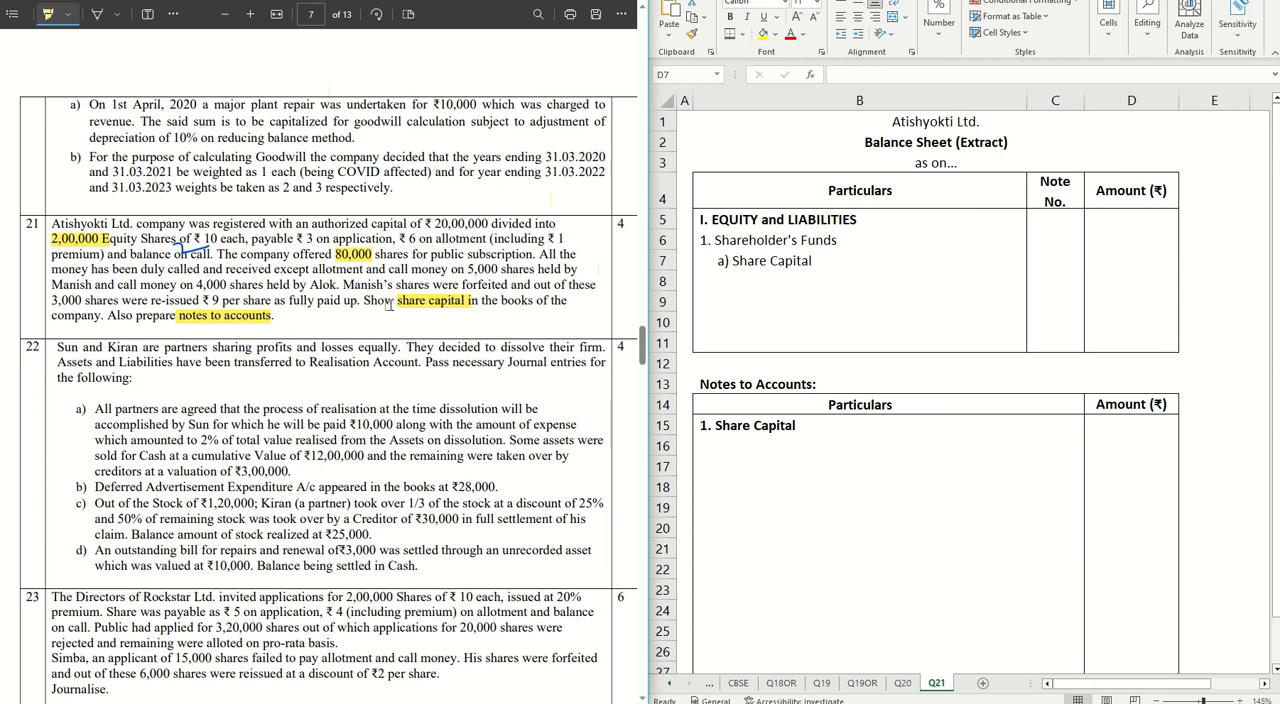
click(1132, 260)
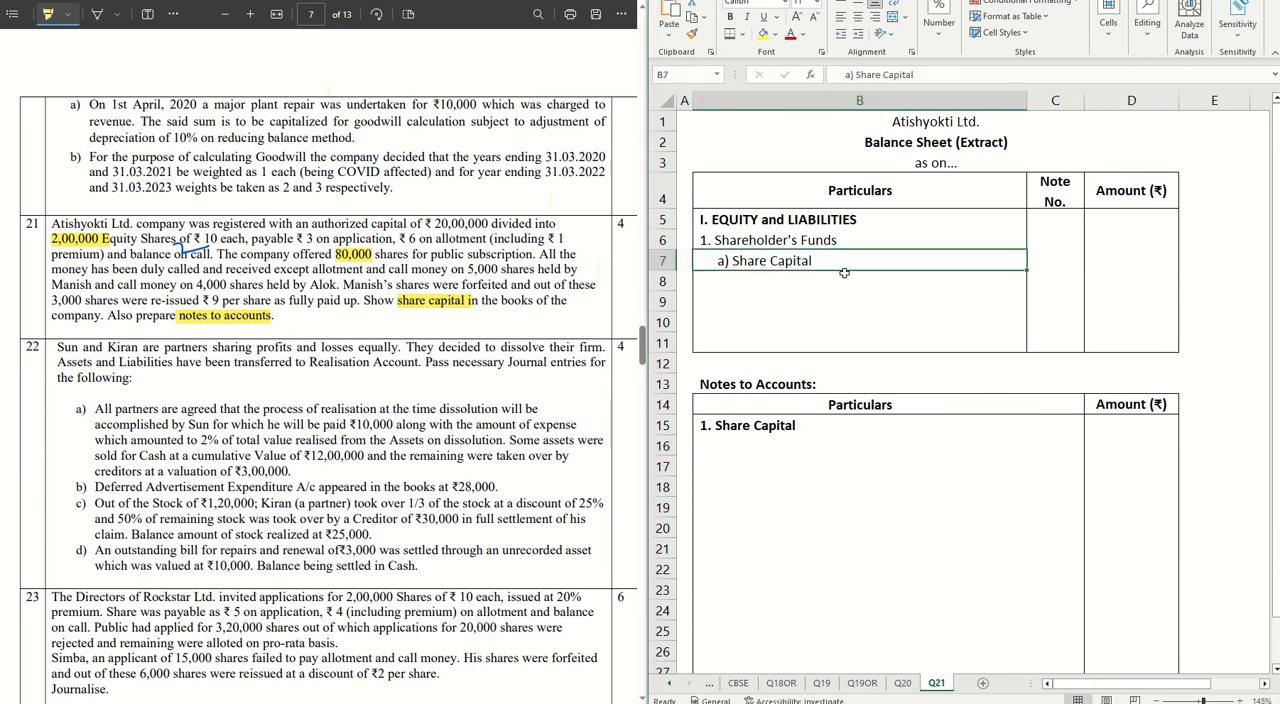
click(1056, 260)
text(1)
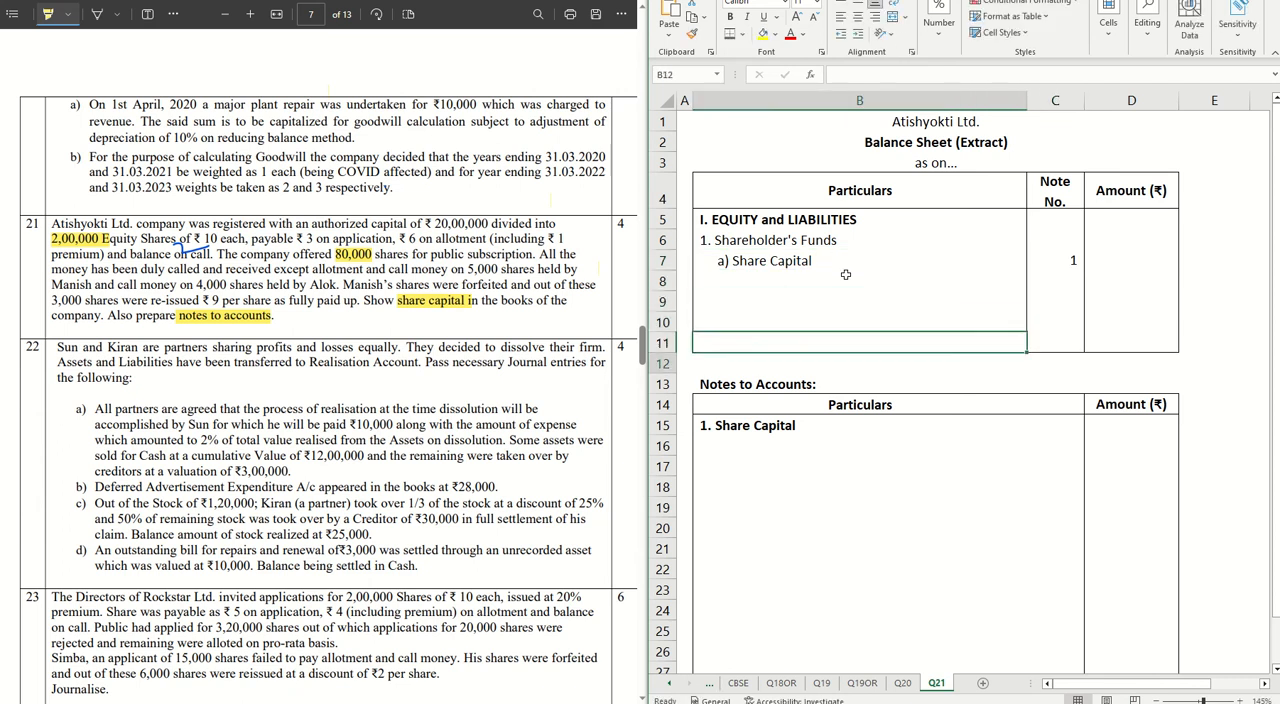
Enter Authorised Capital: 2,00,000 Equity Shares of ₹10 each with amount 2,000,000.
click(860, 444)
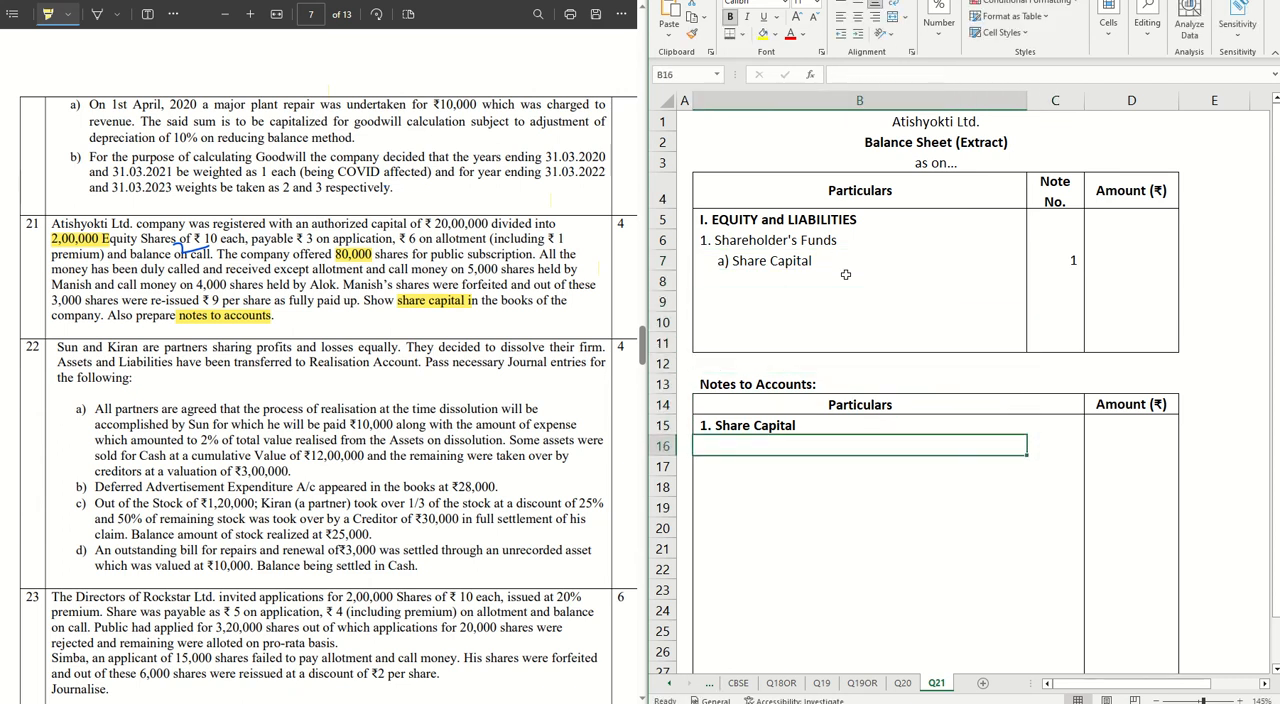
text(Authorised Capital)
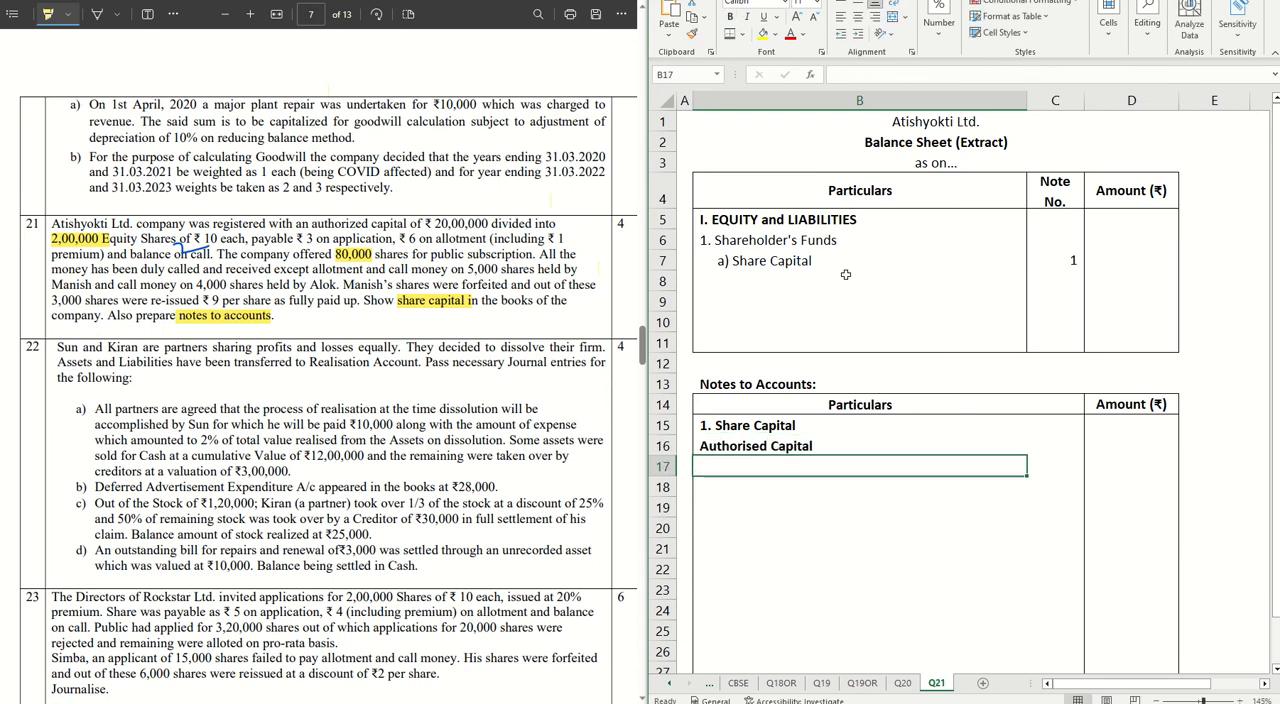
text(2,00)
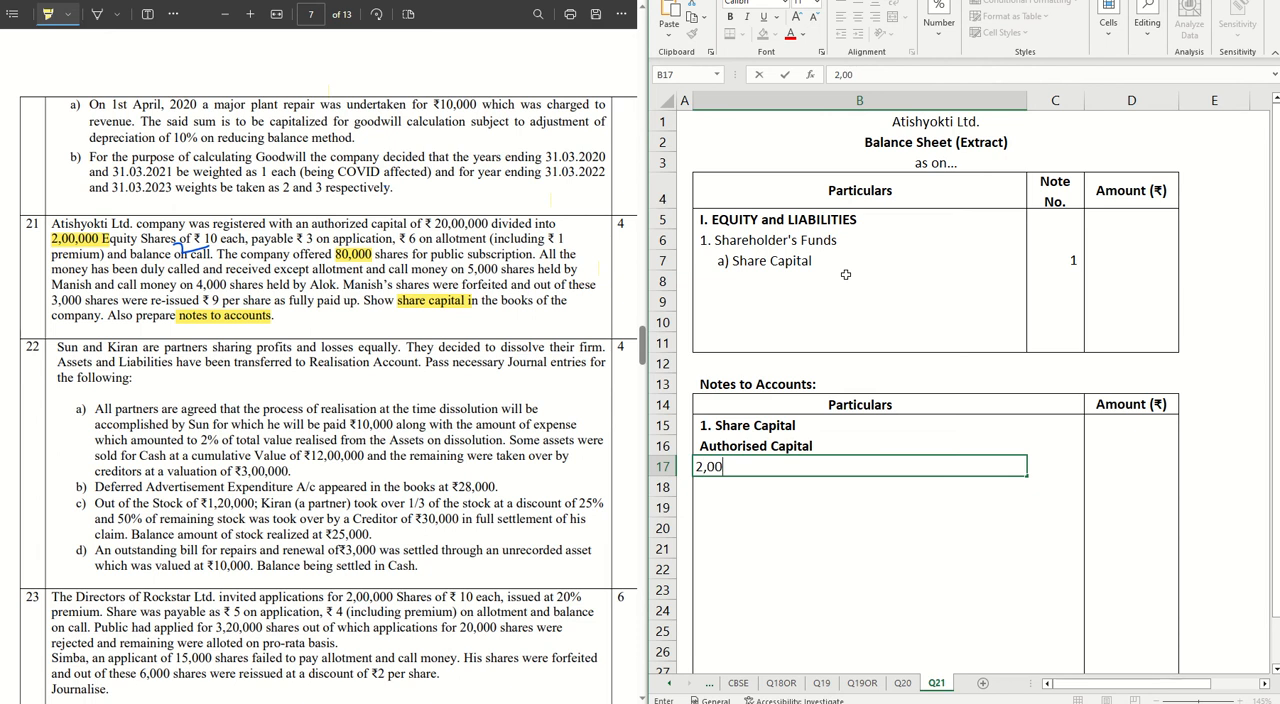
text(0000)
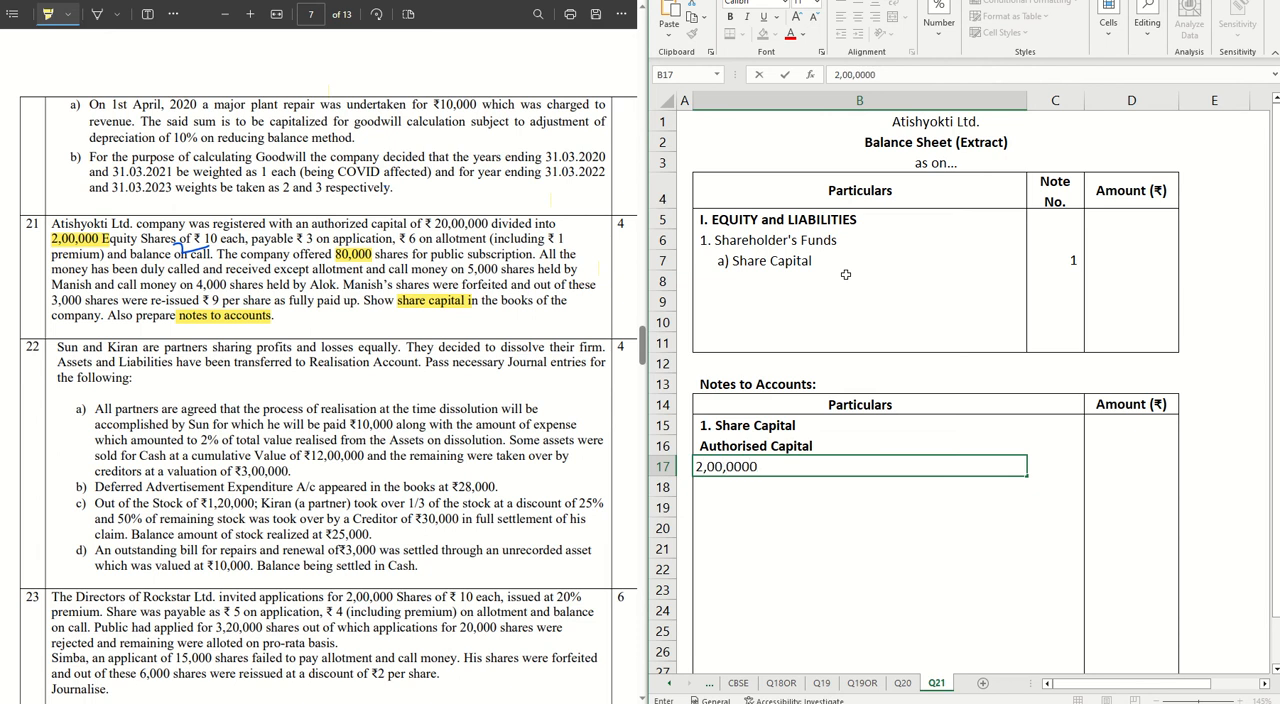
text(Equity Shares)
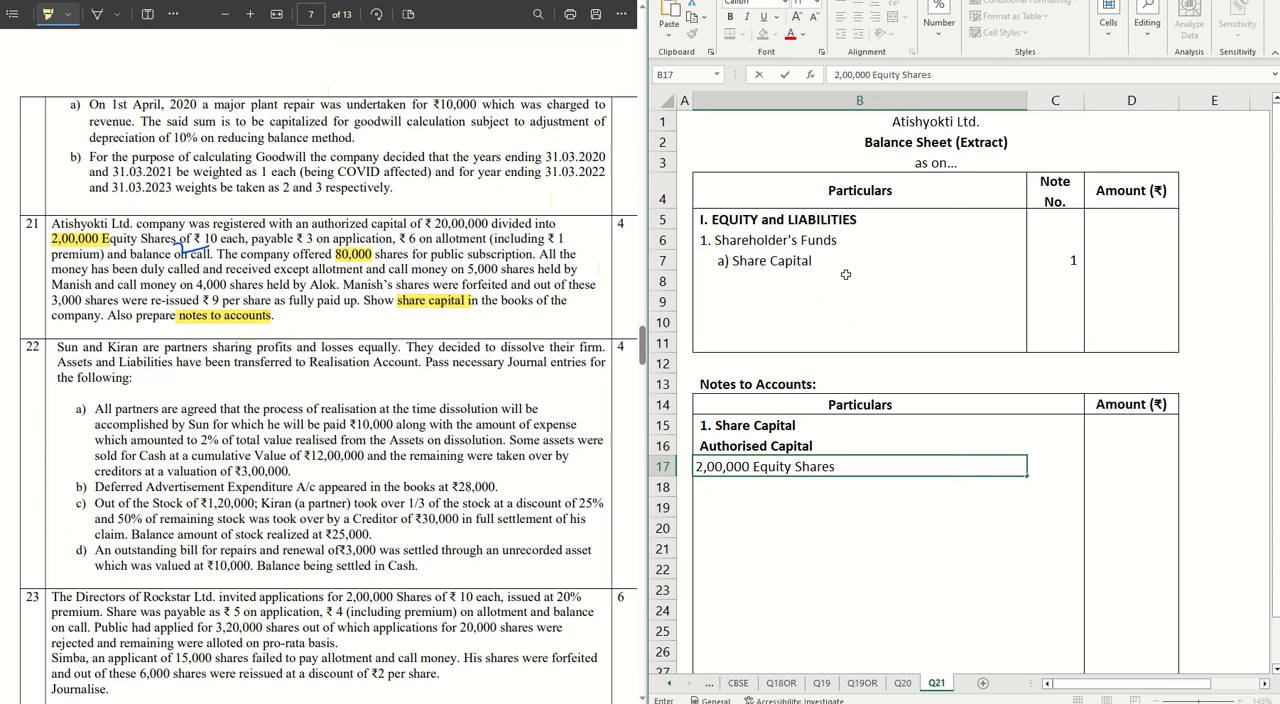
text(of ₹)
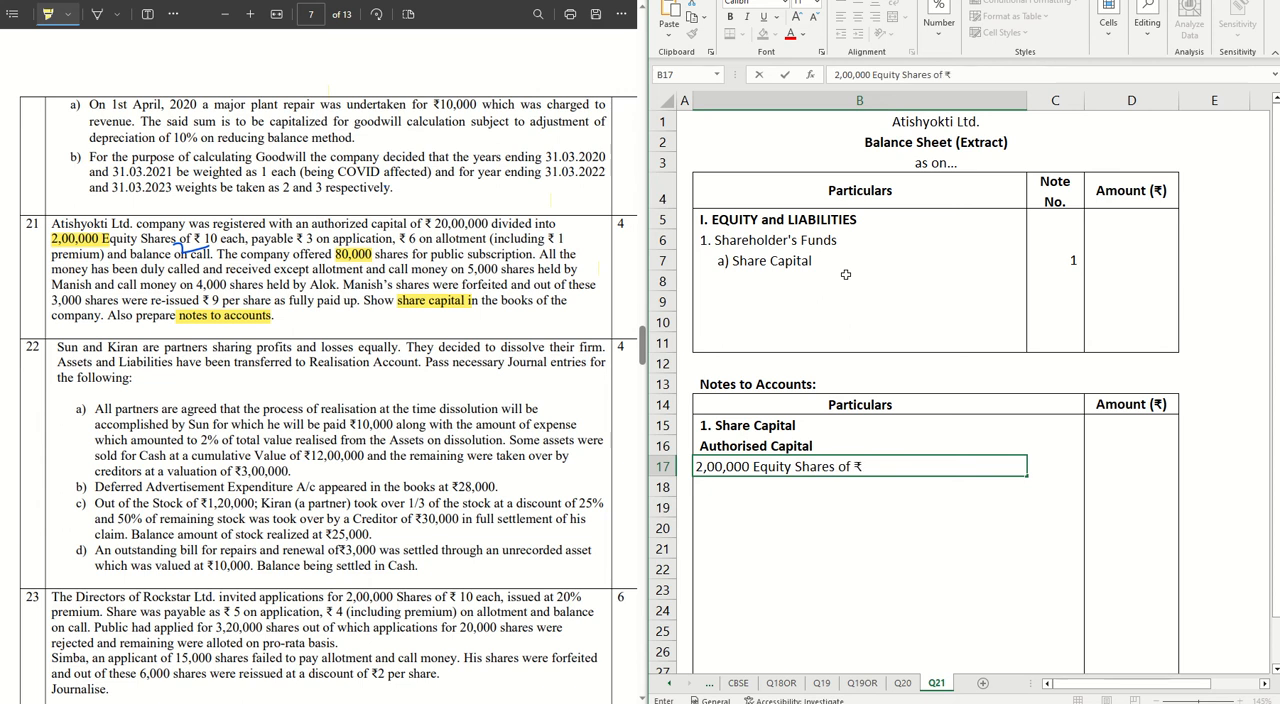
text(10 each)
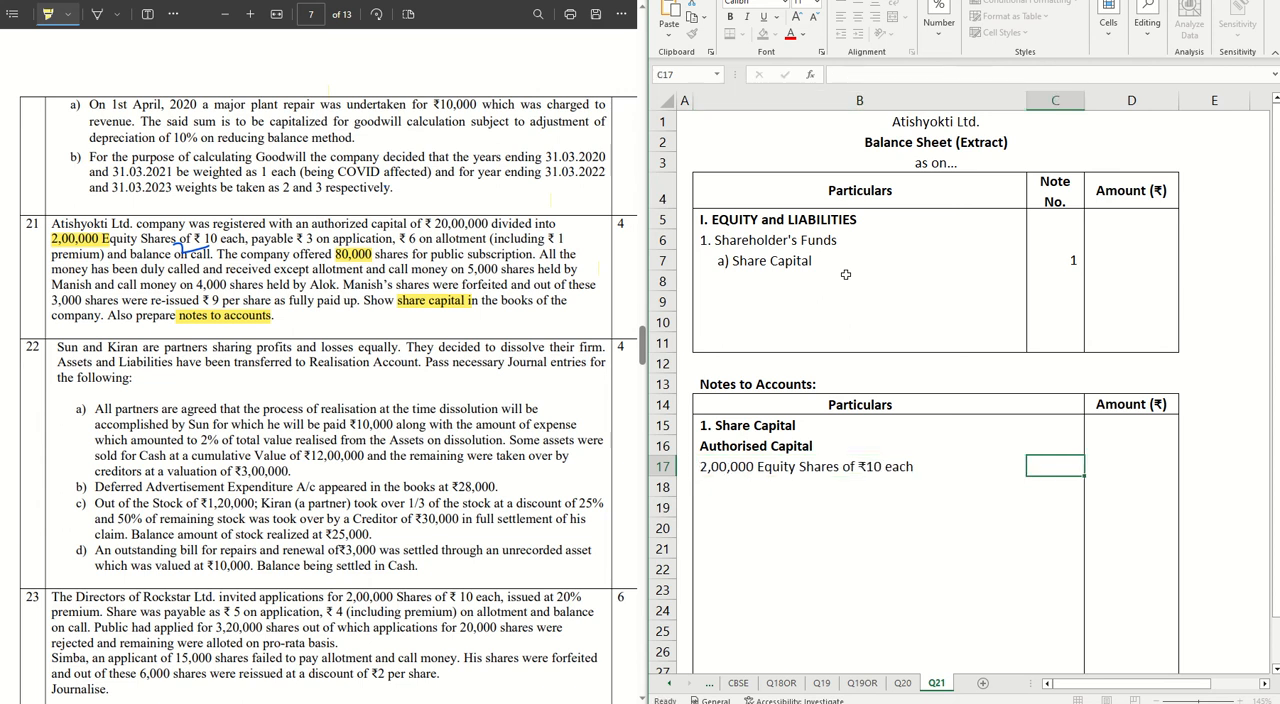
text(20)
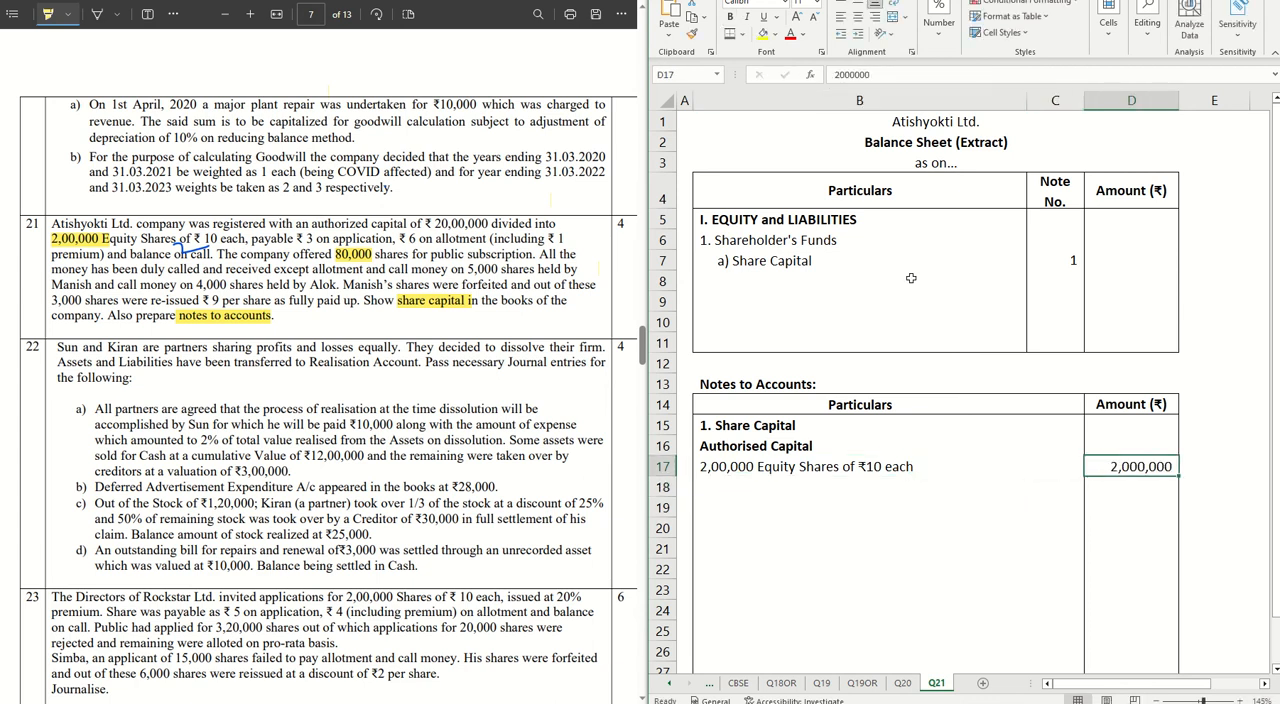
click(728, 32)
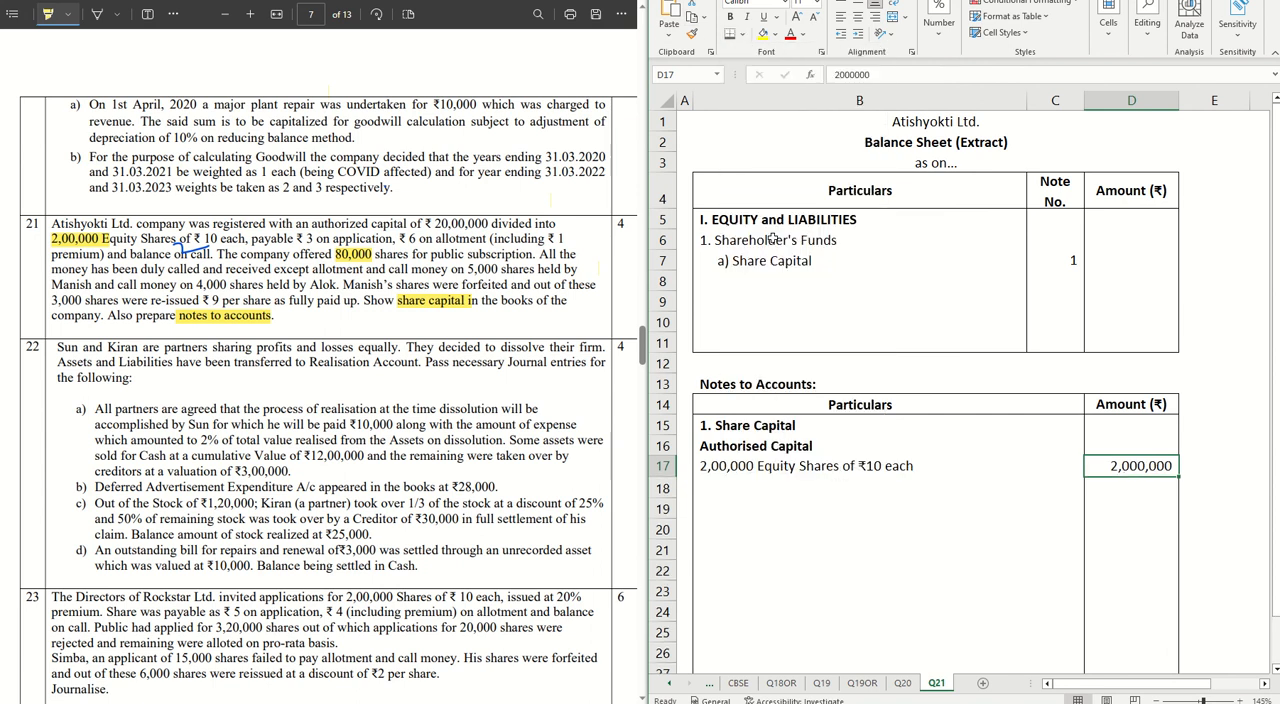
click(860, 488)
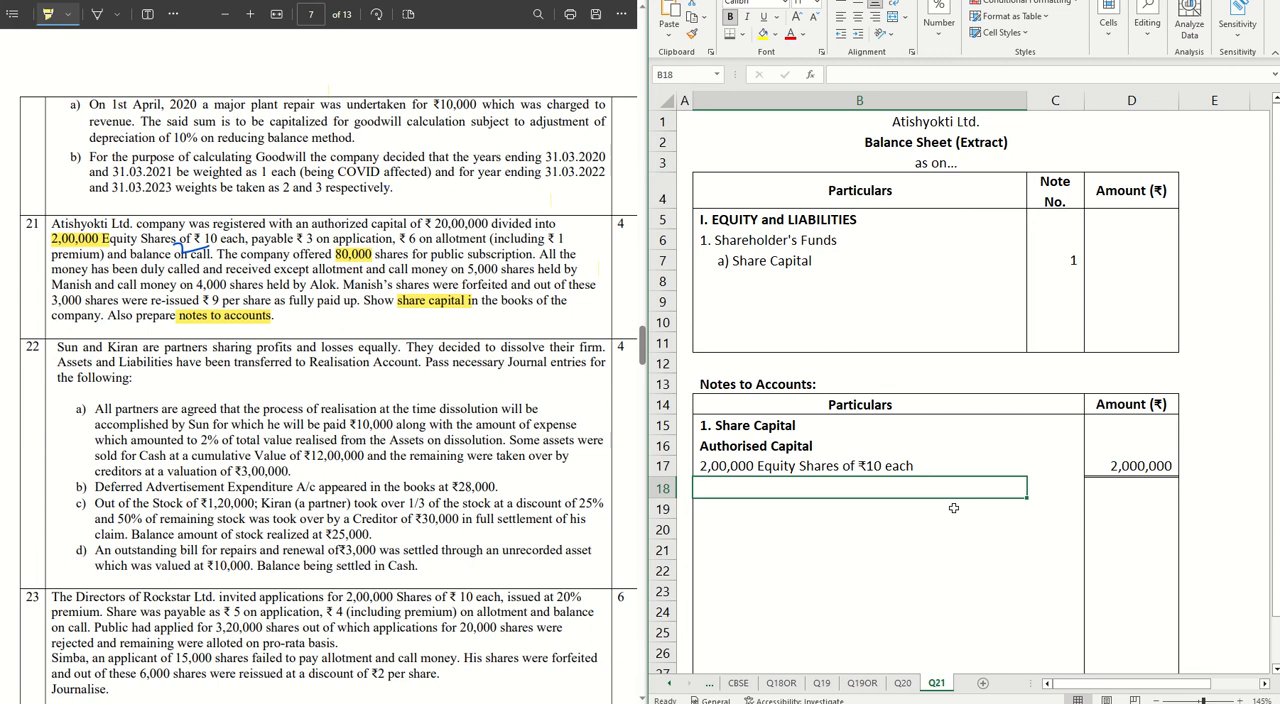
Enter Issued Capital: 80,000 Equity Shares of ₹10 each at 800,000, then begin the Subscribed Capital heading.
click(860, 488)
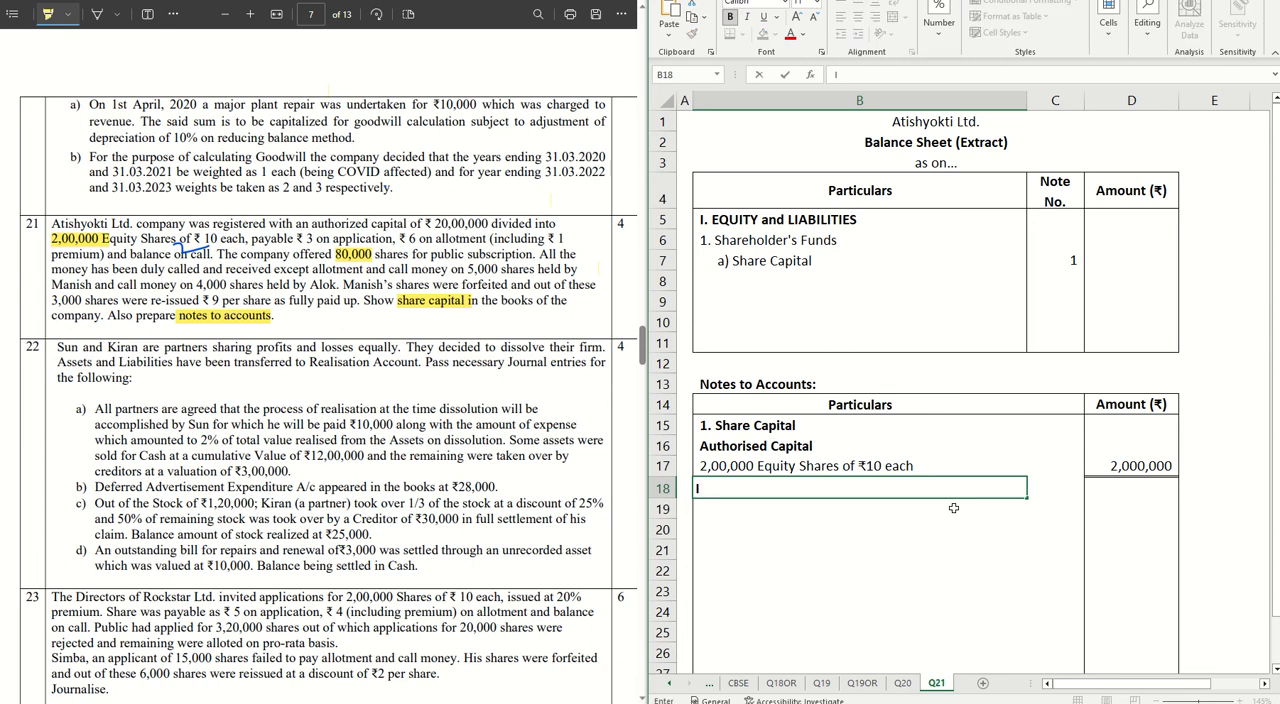
text(Issued Capital)
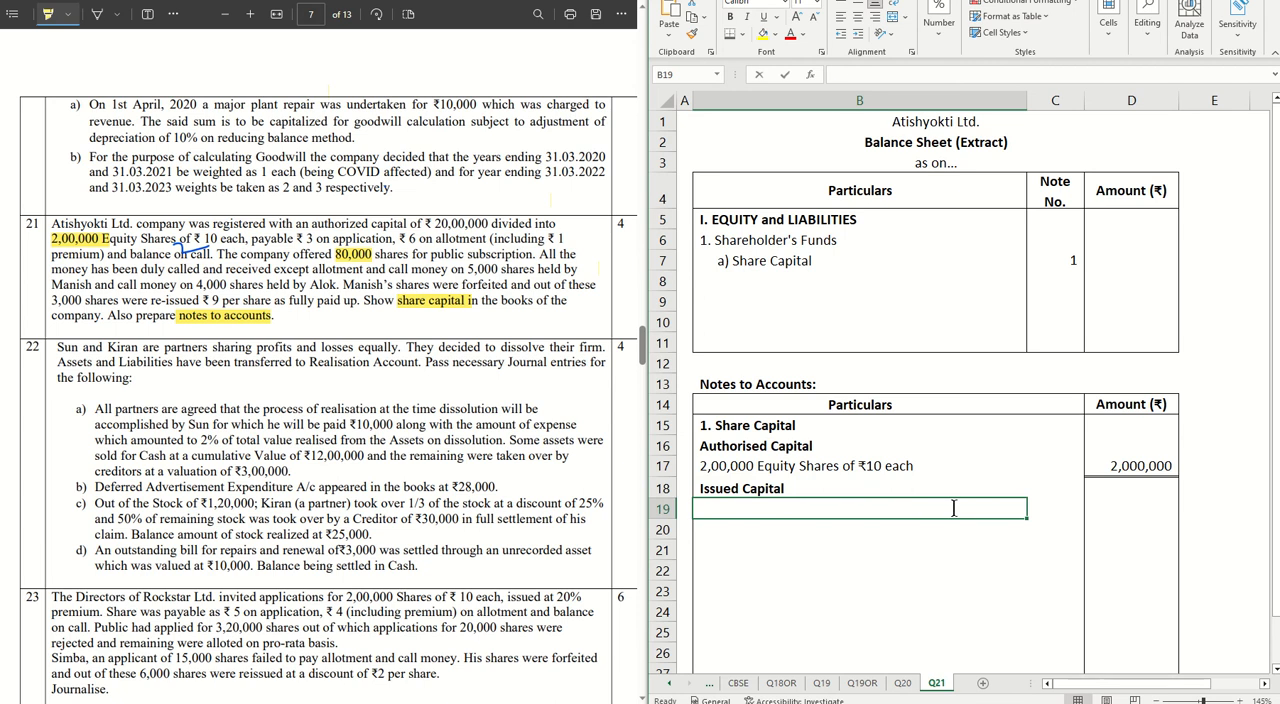
text(80,000)
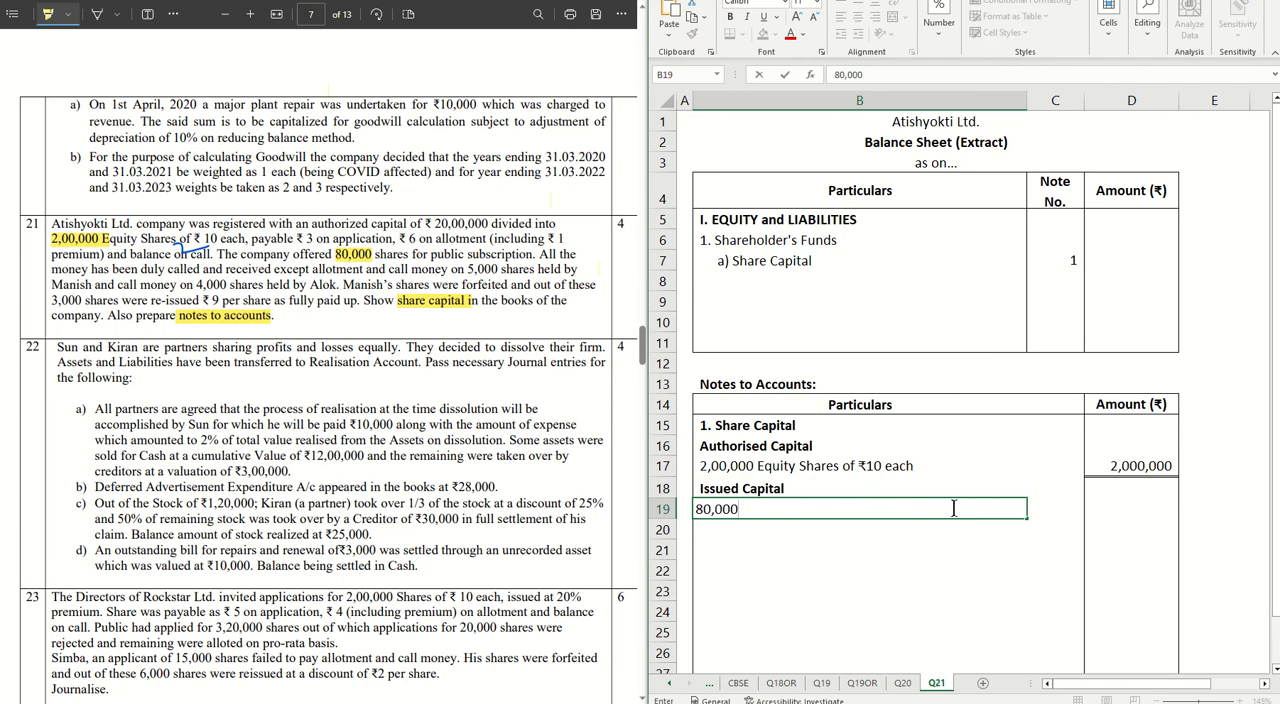
text(Equity Shares of ₹)
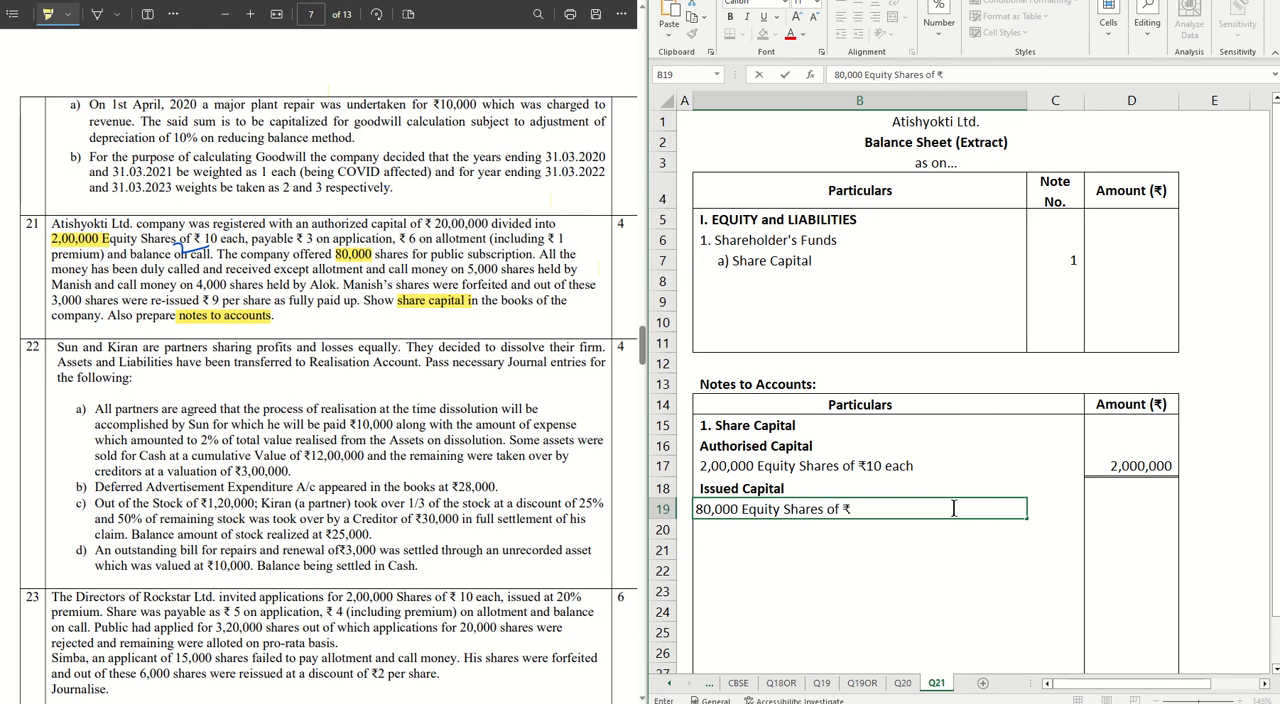
text(10 each)
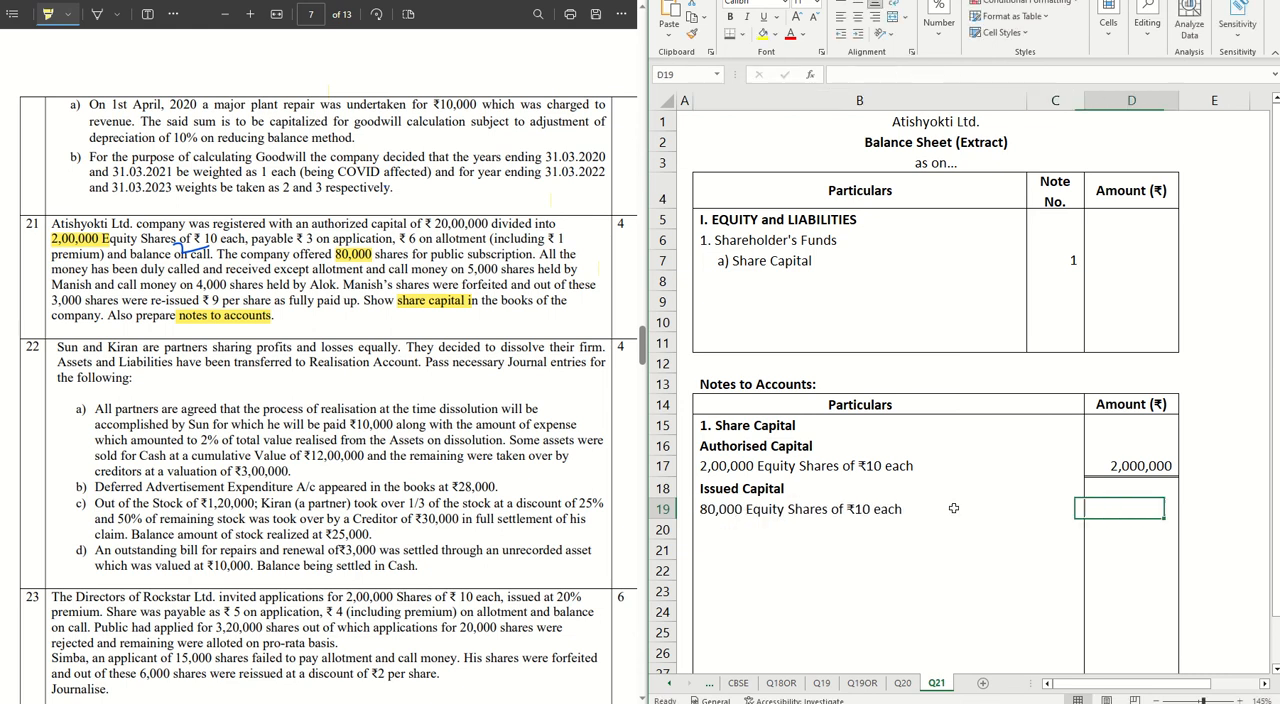
text(8)
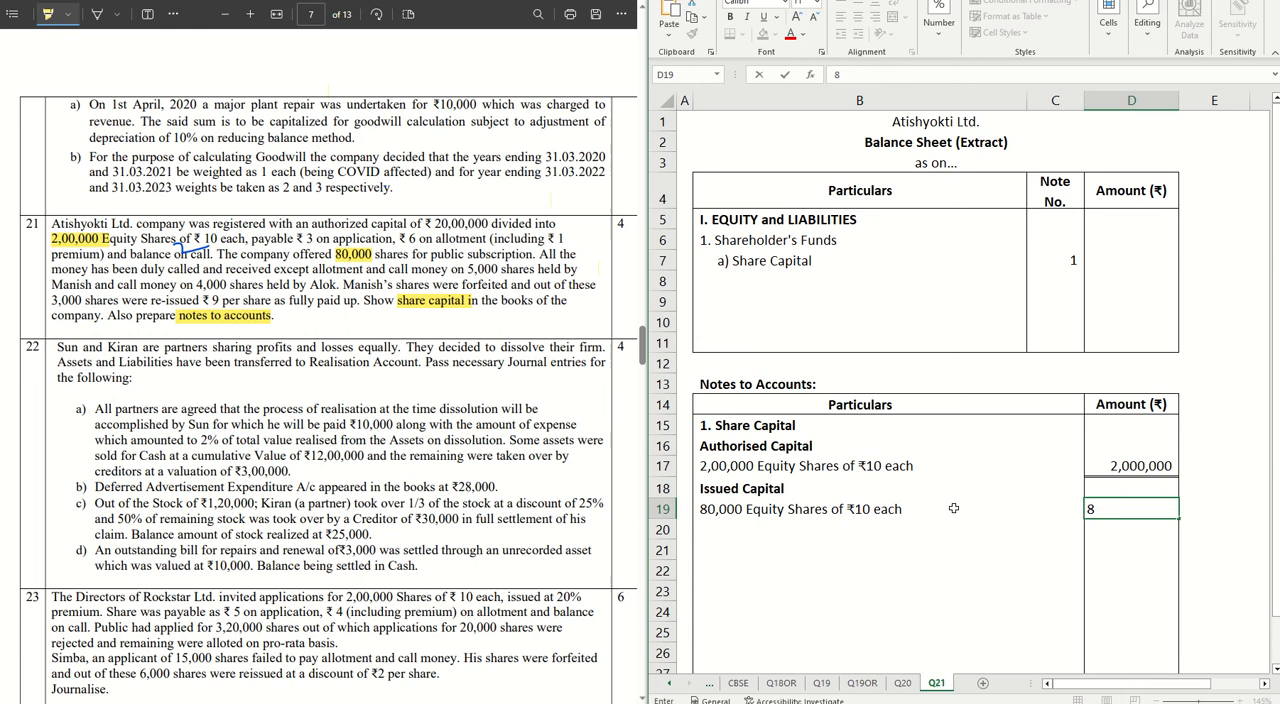
text(00000)
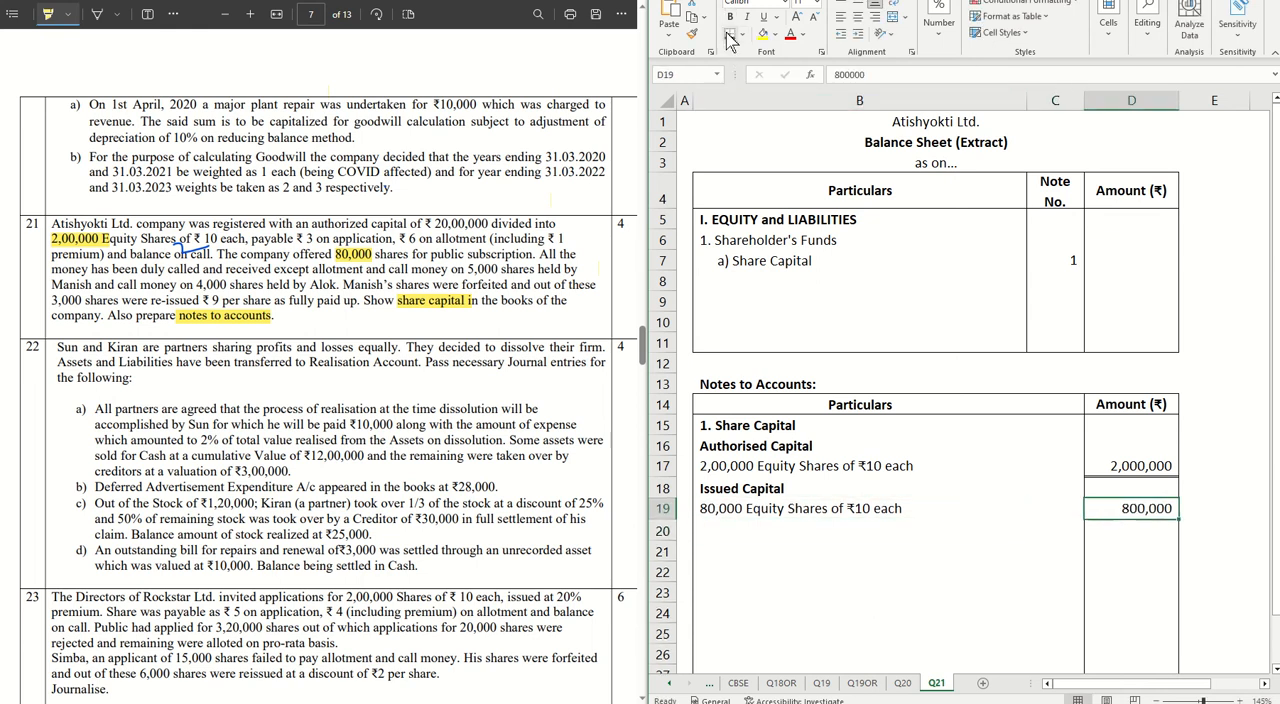
text(Subscribed Capital)
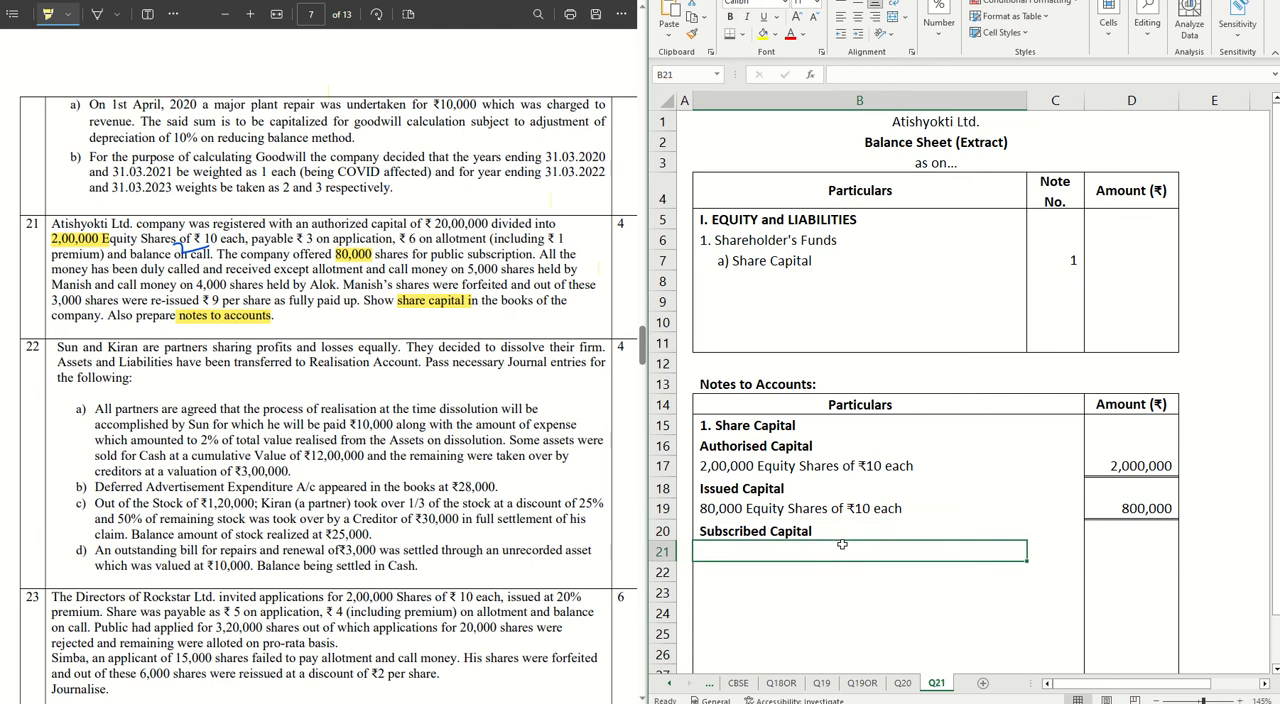
Add the Subscribed Capital heading with a 'Subscribed and Fully Paid' subheading below it.
text(Subscribed Capital)
text(Subscribed and Fully Paid)
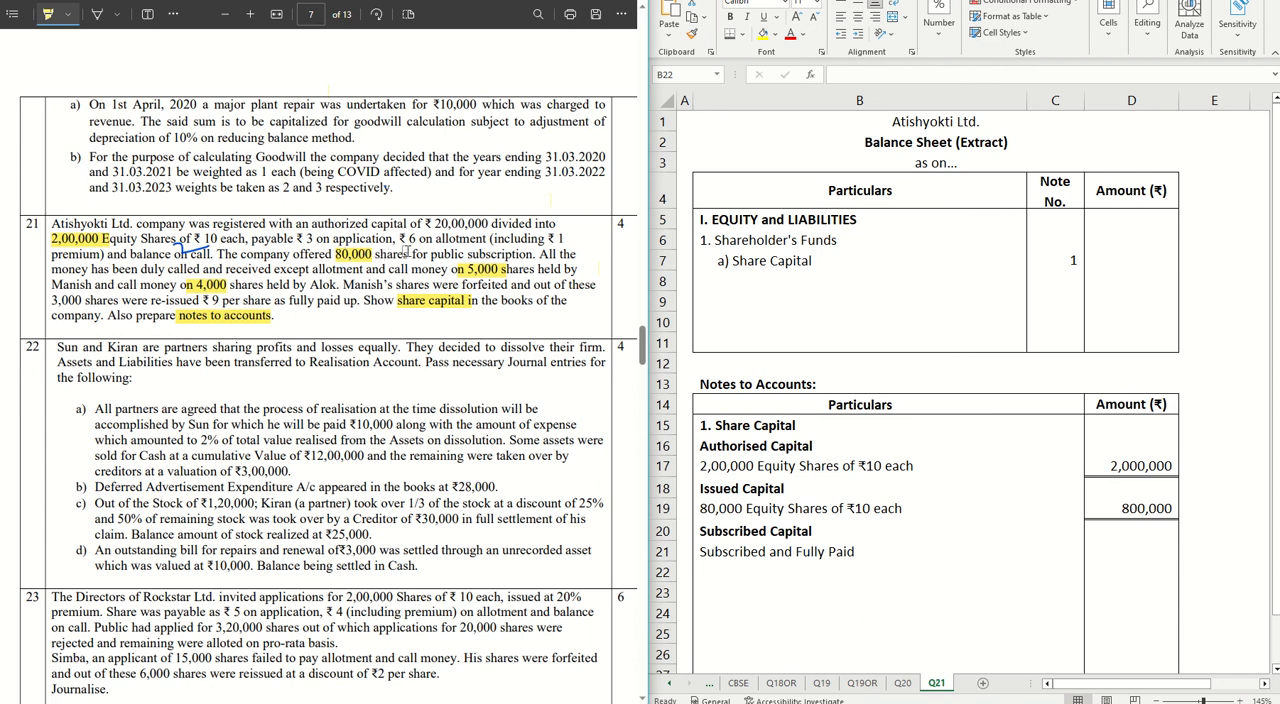
mouse_move(458, 290)
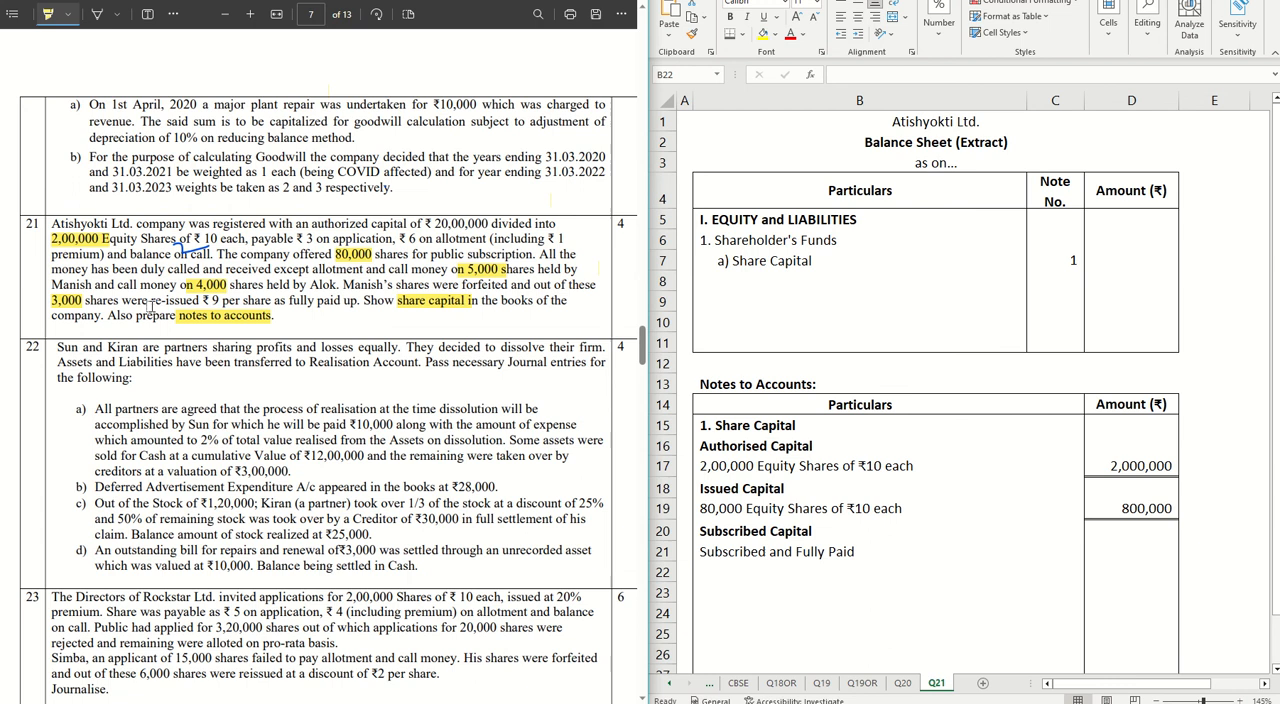
click(858, 572)
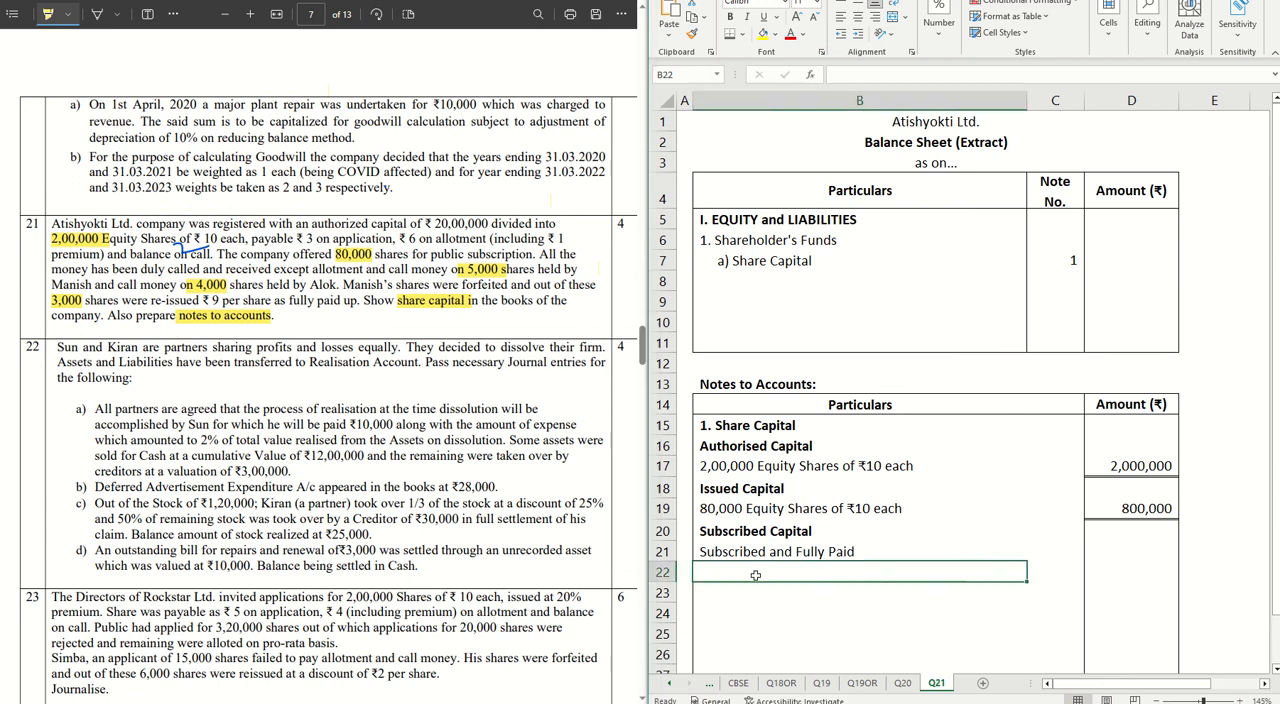
Enter 74,000 Equity Shares of ₹10 each with amount 740,000.
text(7)
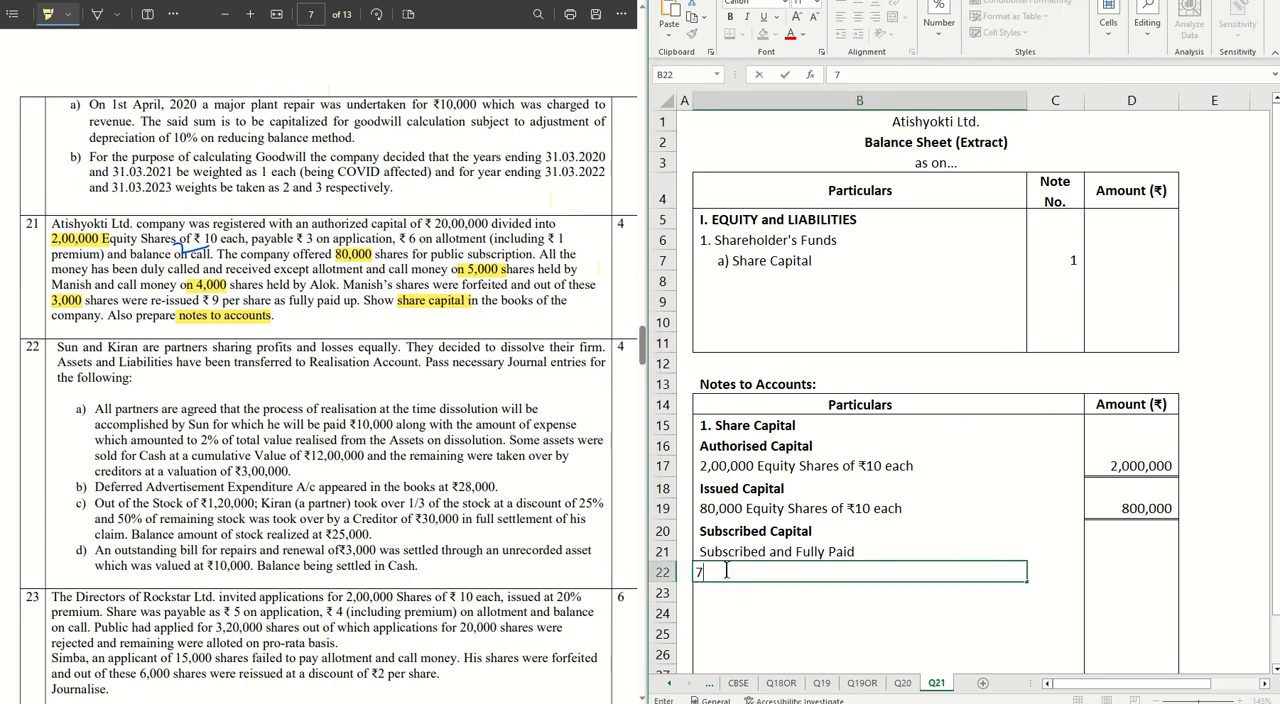
text(4,000 E)
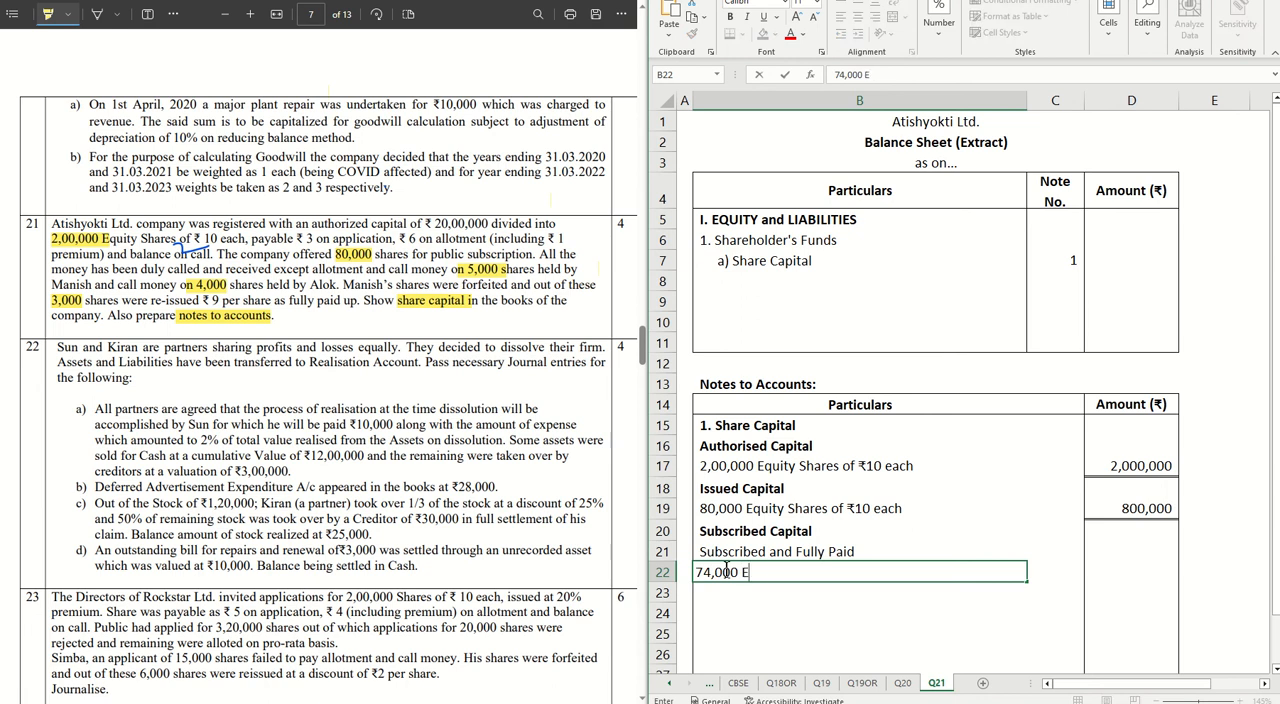
text(quity Shares of ₹)
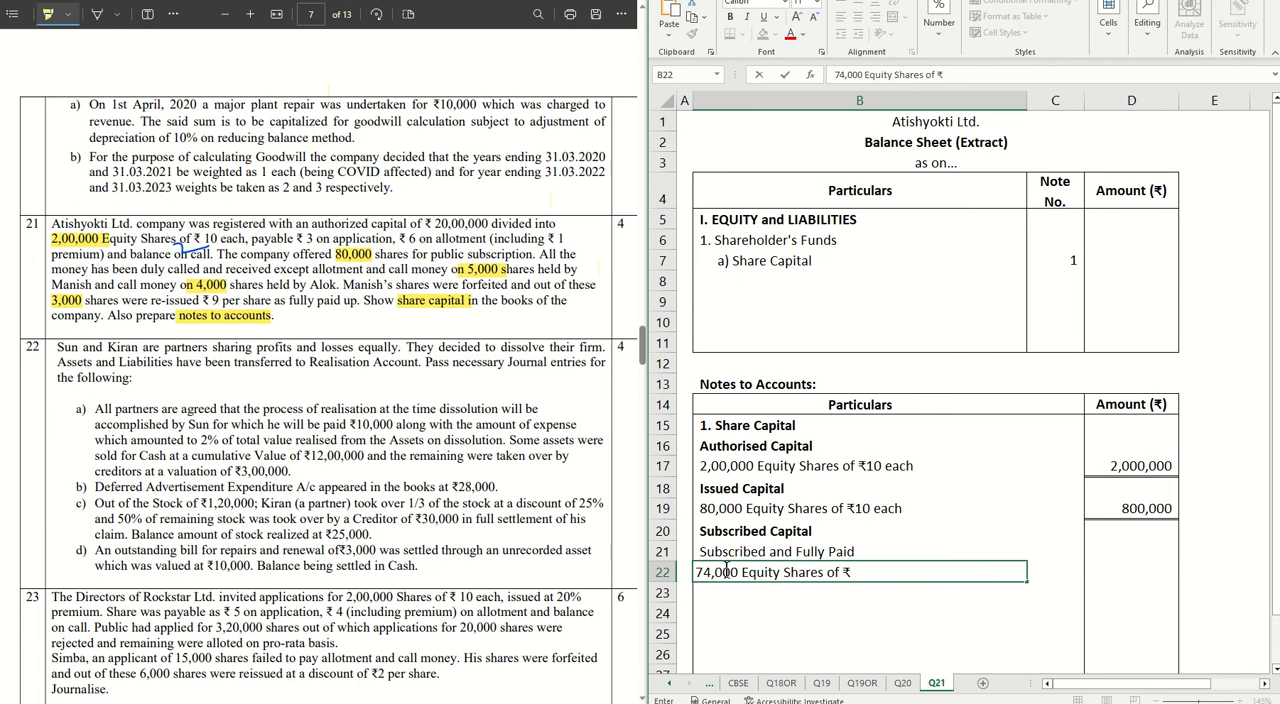
text(10 each)
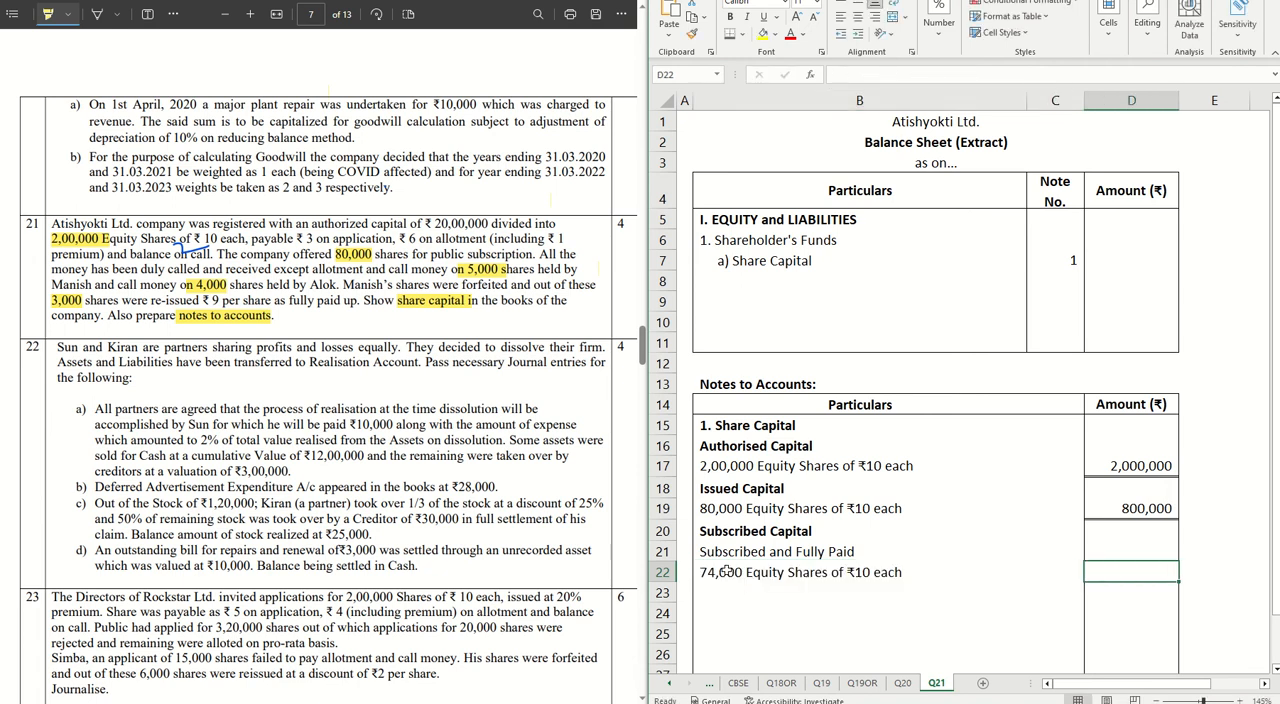
text(740000)
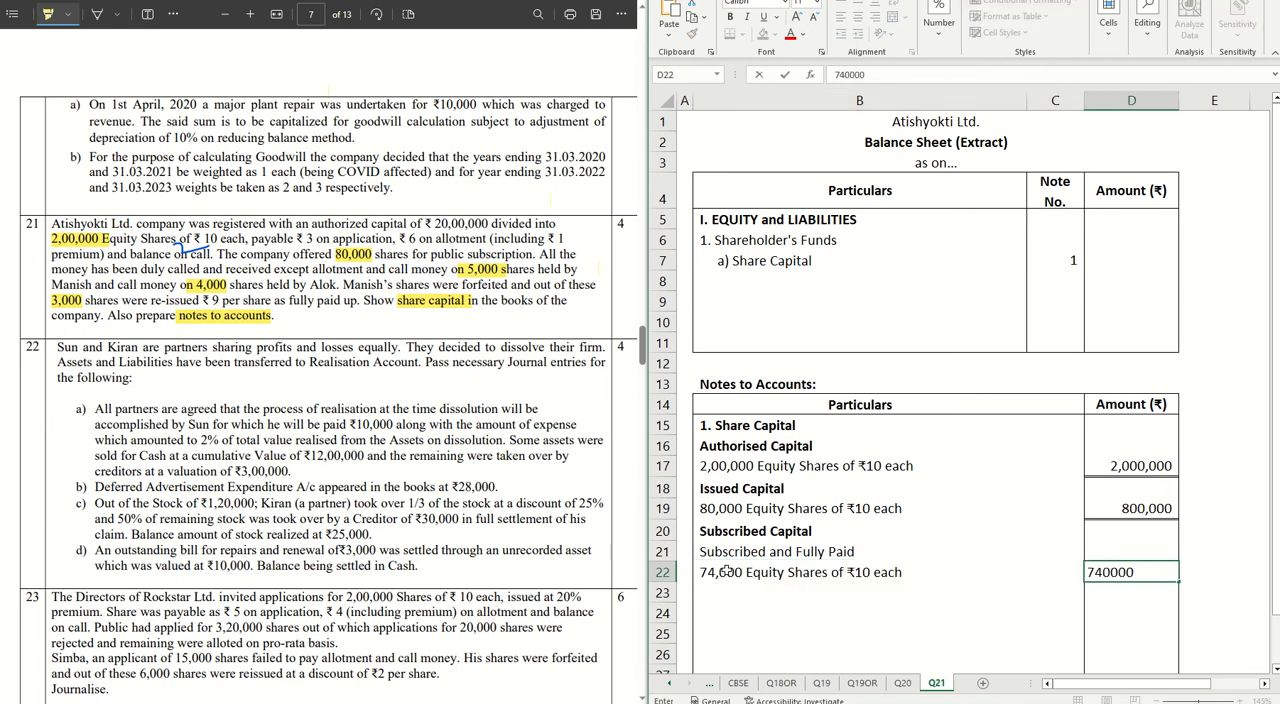
key(enter)
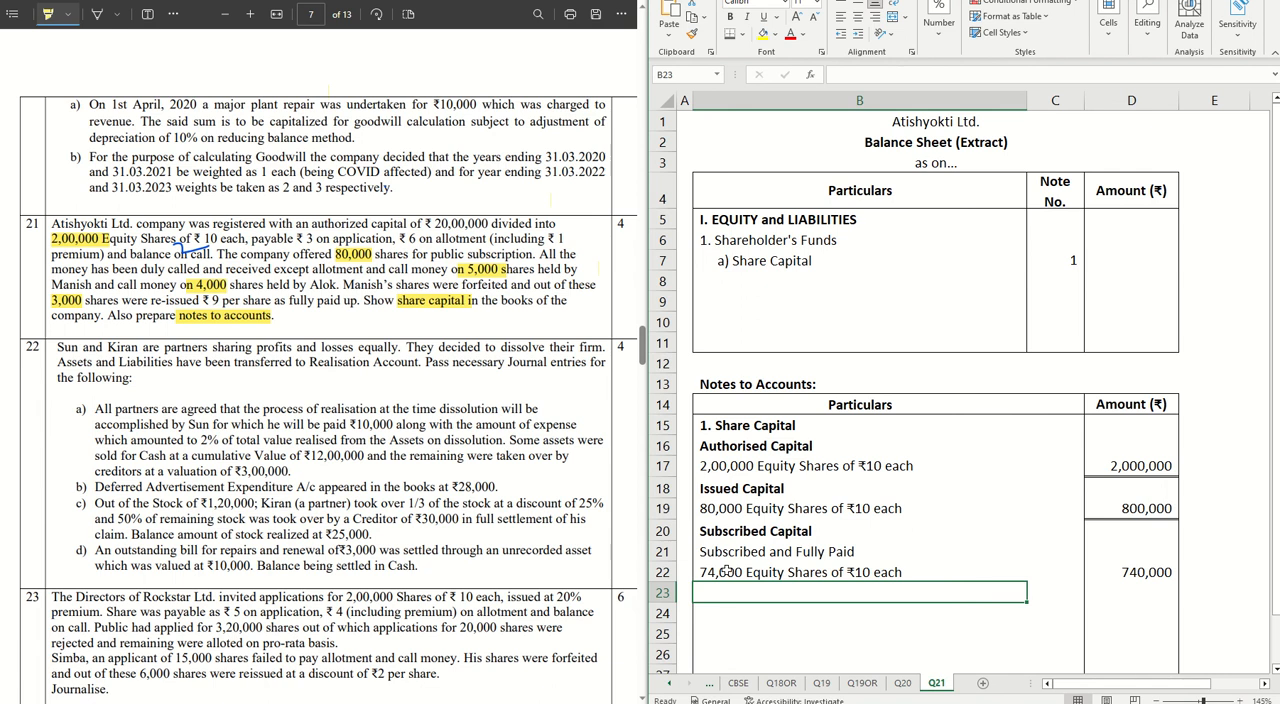
Add the 'Subscribed but not fully paid' subheading on the next row.
text(Subscribed but not fully pa)
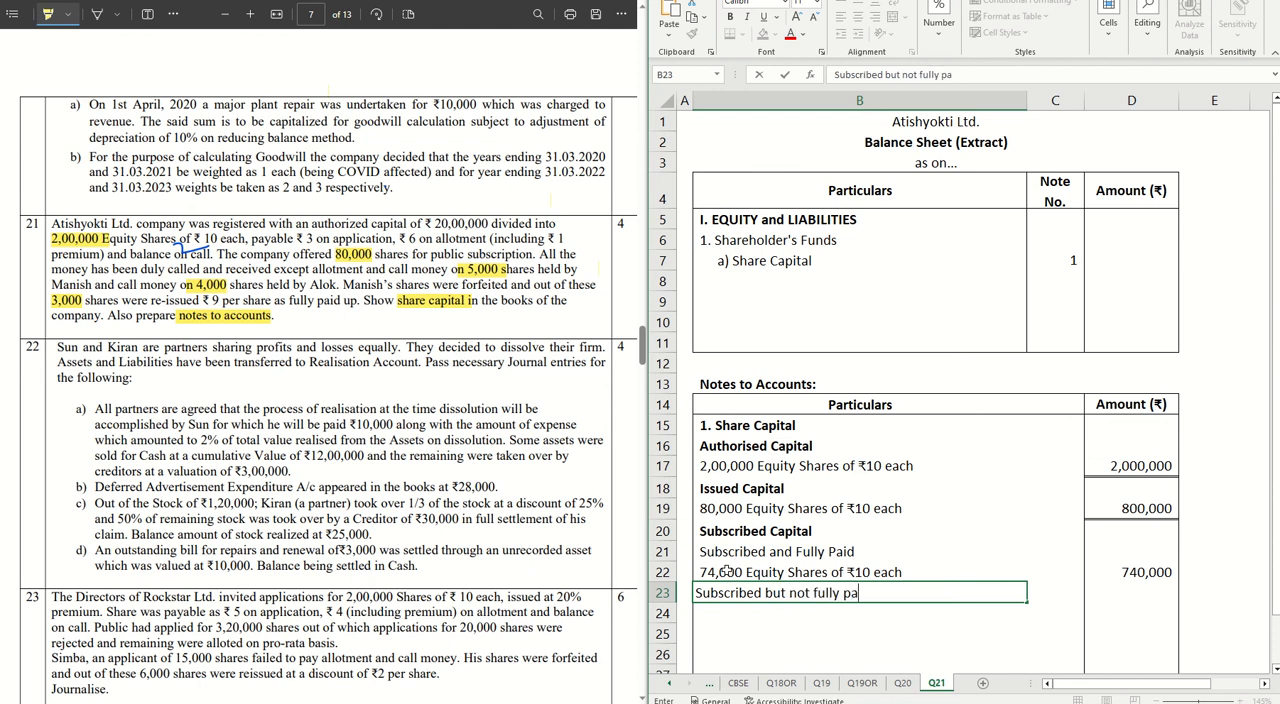
key(enter)
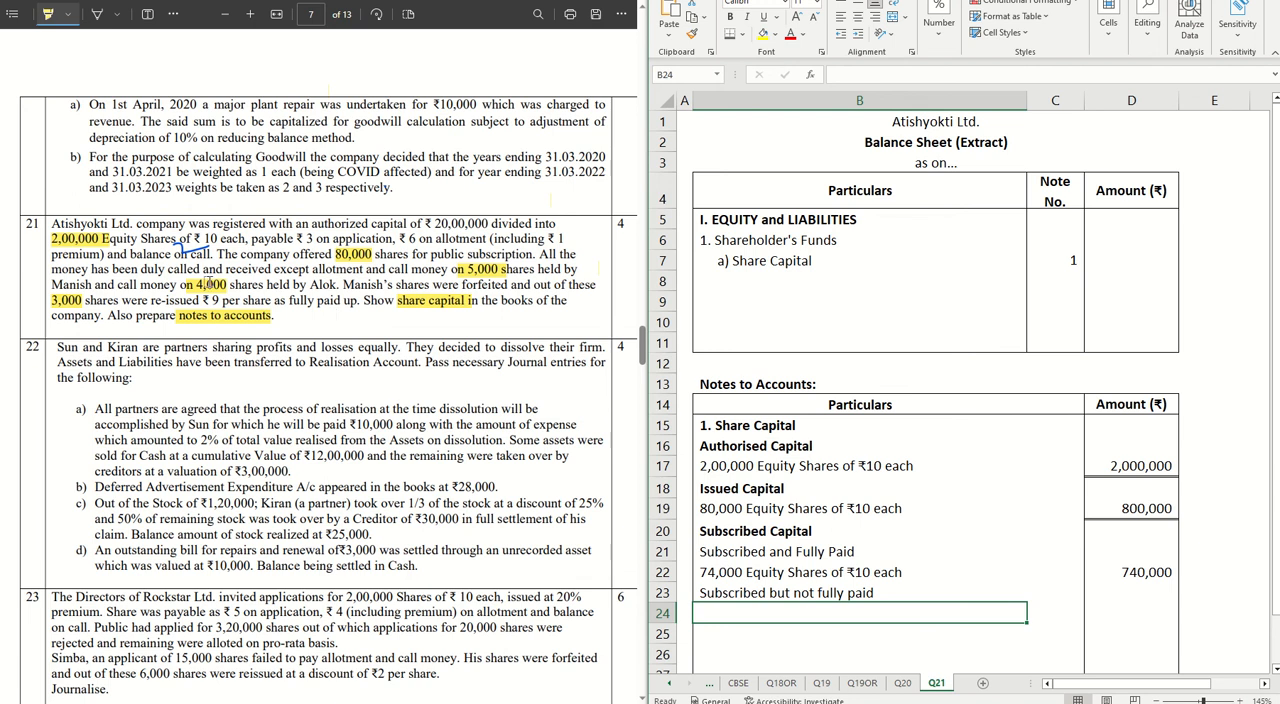
Enter 4,000 Equity Shares of ₹10 each at 40,000 and begin the 'Less: Call in arrears' line.
scroll(down, 3)
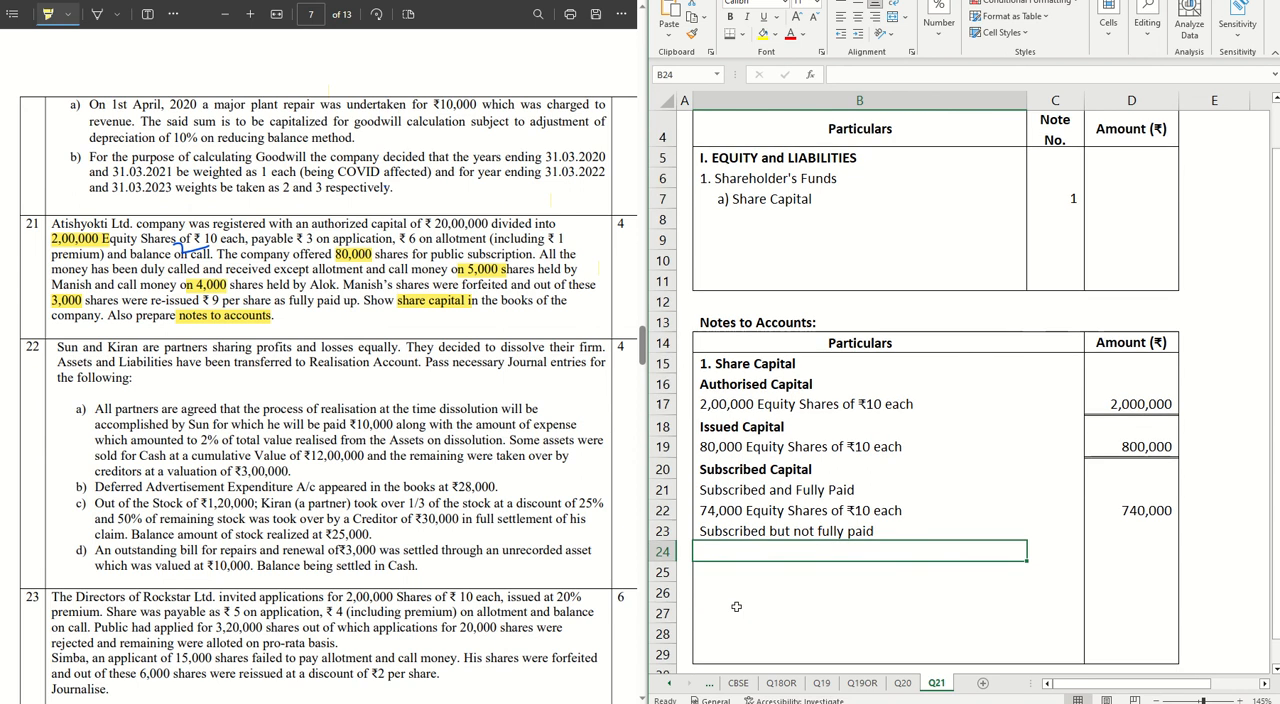
text(4,000 Equity Shares)
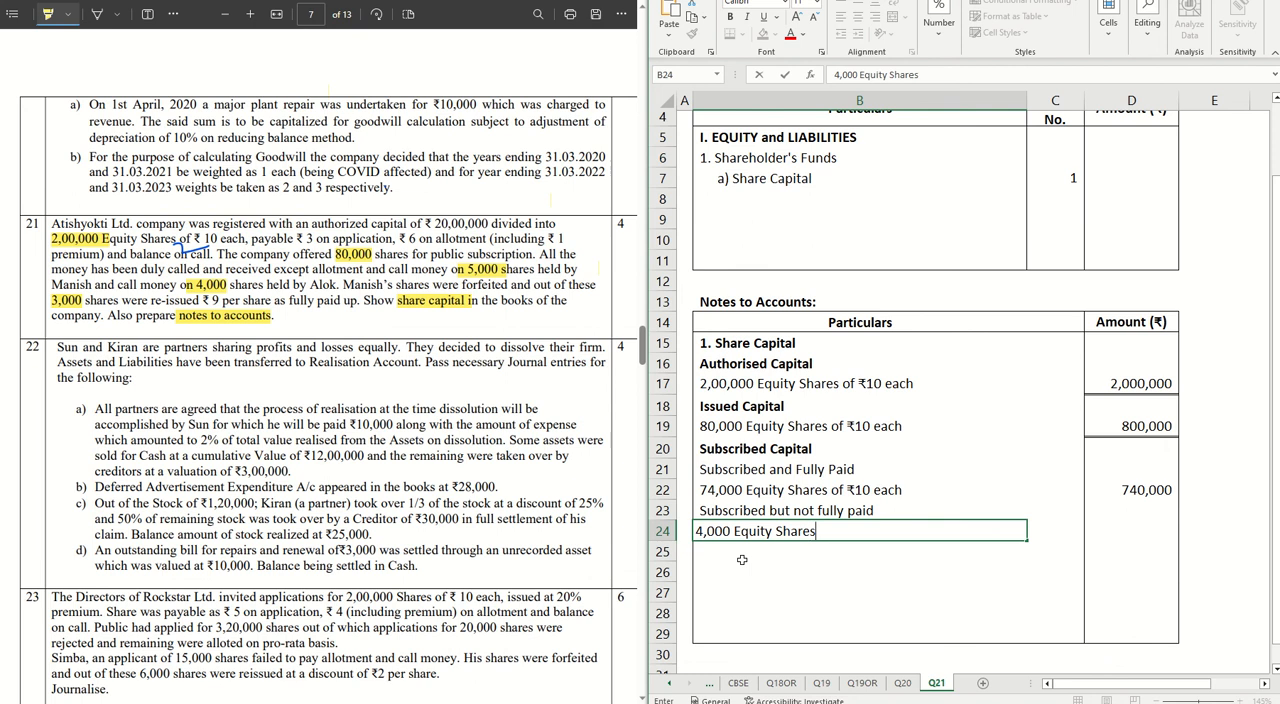
text(of)
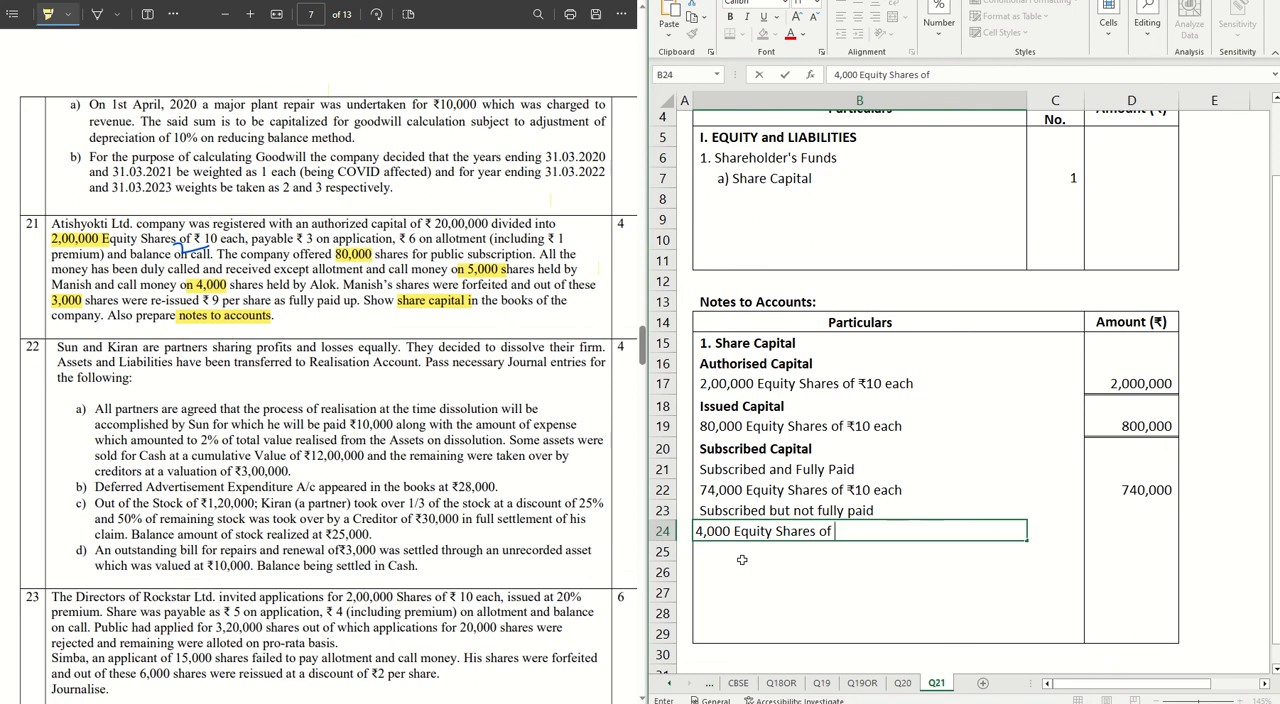
text(₹10 each)
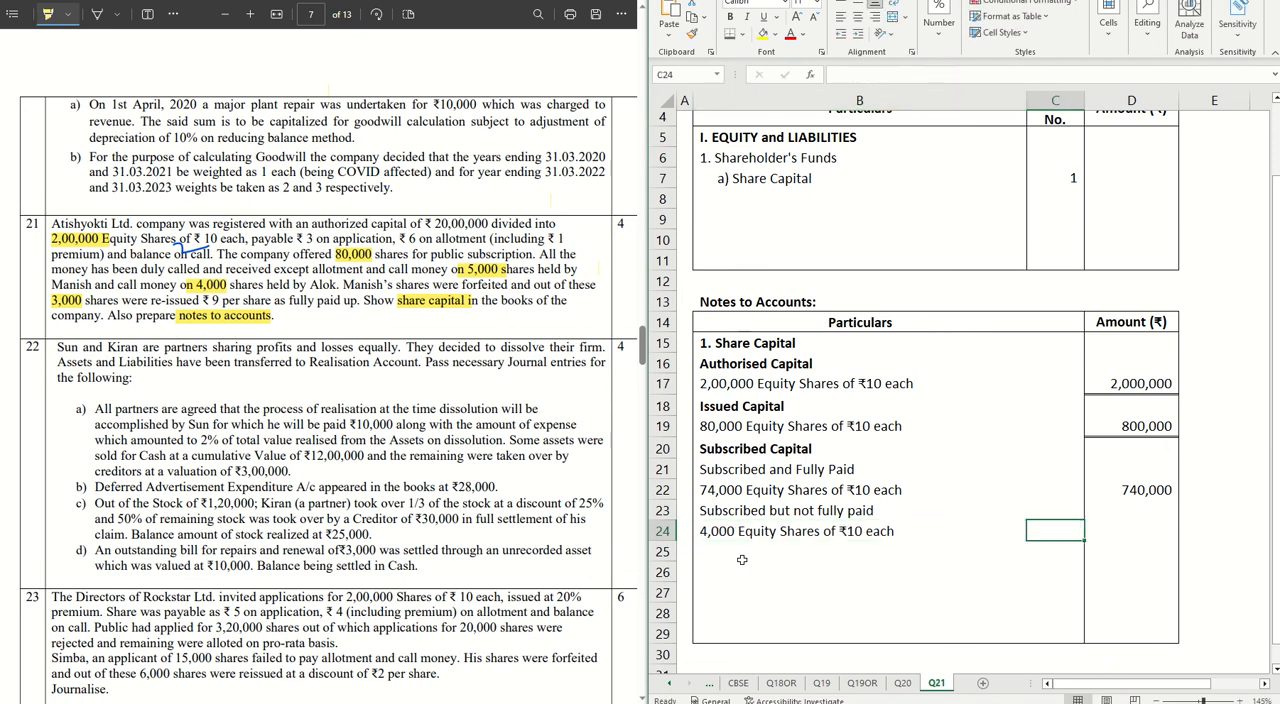
text(40,000)
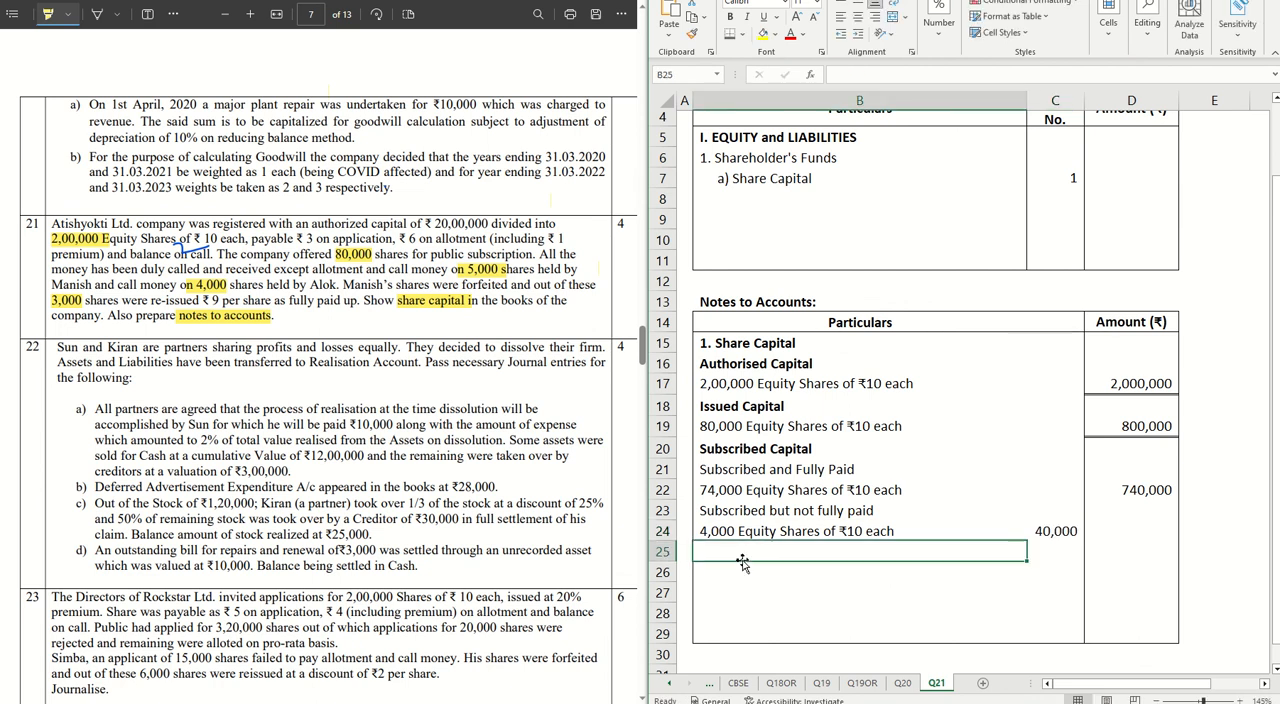
text(Less: Call in a)
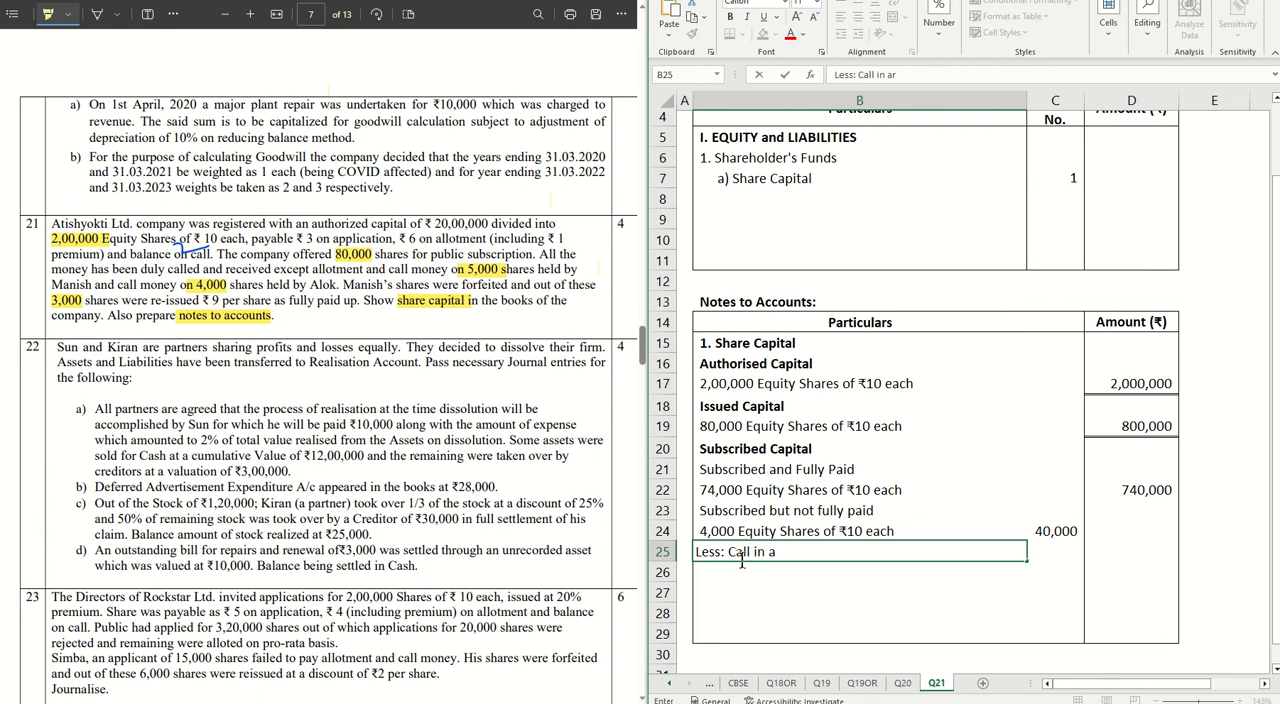
Complete 'Less: Call in arrears (4,000 x 2)' with the 8,000 figure.
text(rears)
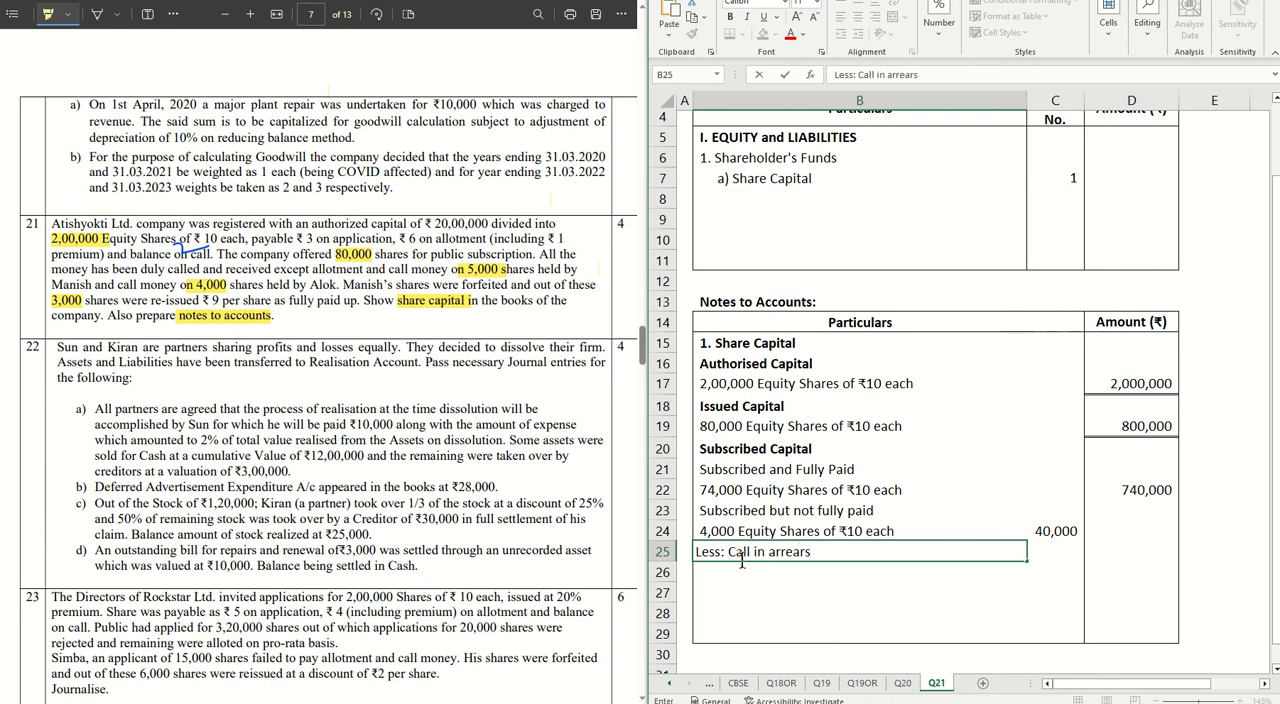
text(()
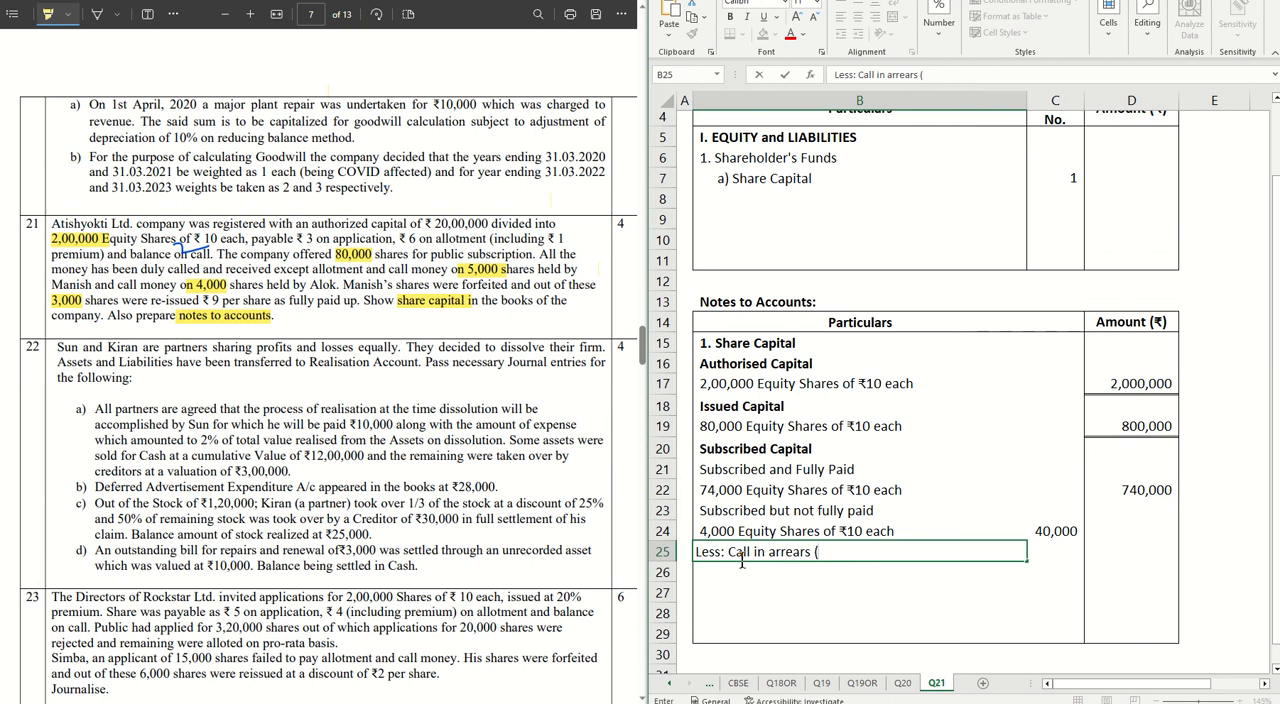
text(4)
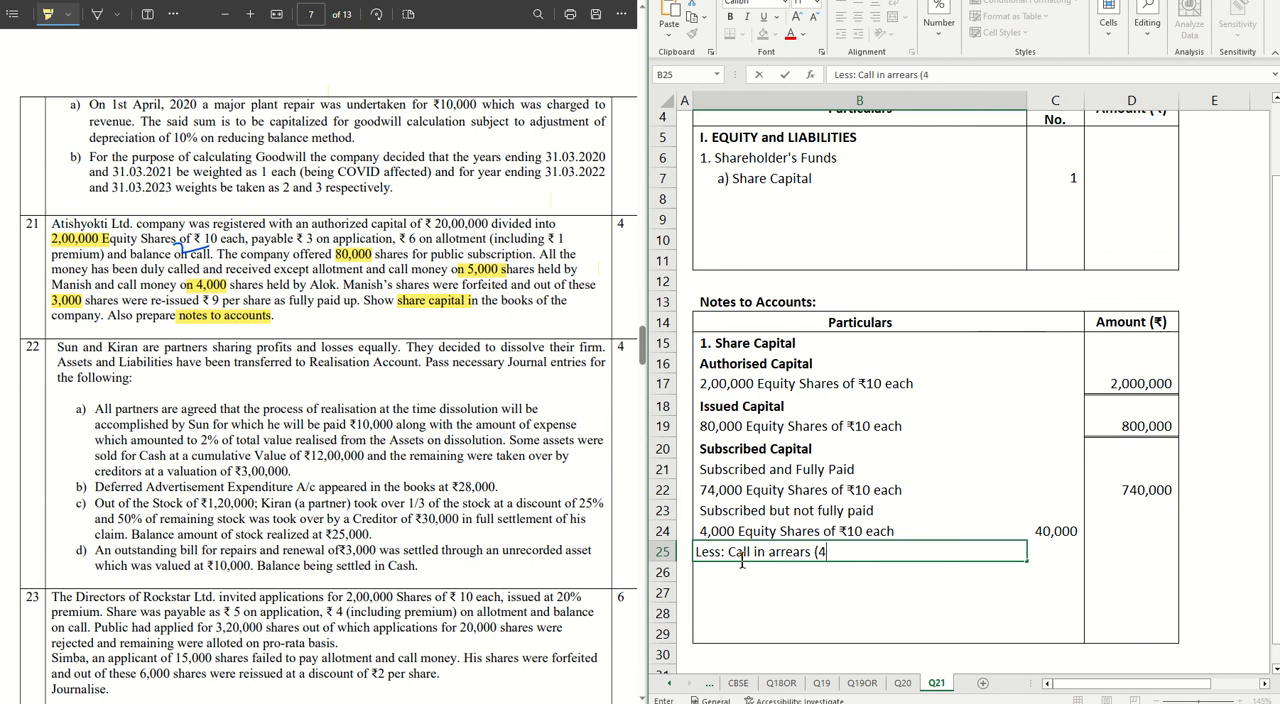
text(,000 x 2)
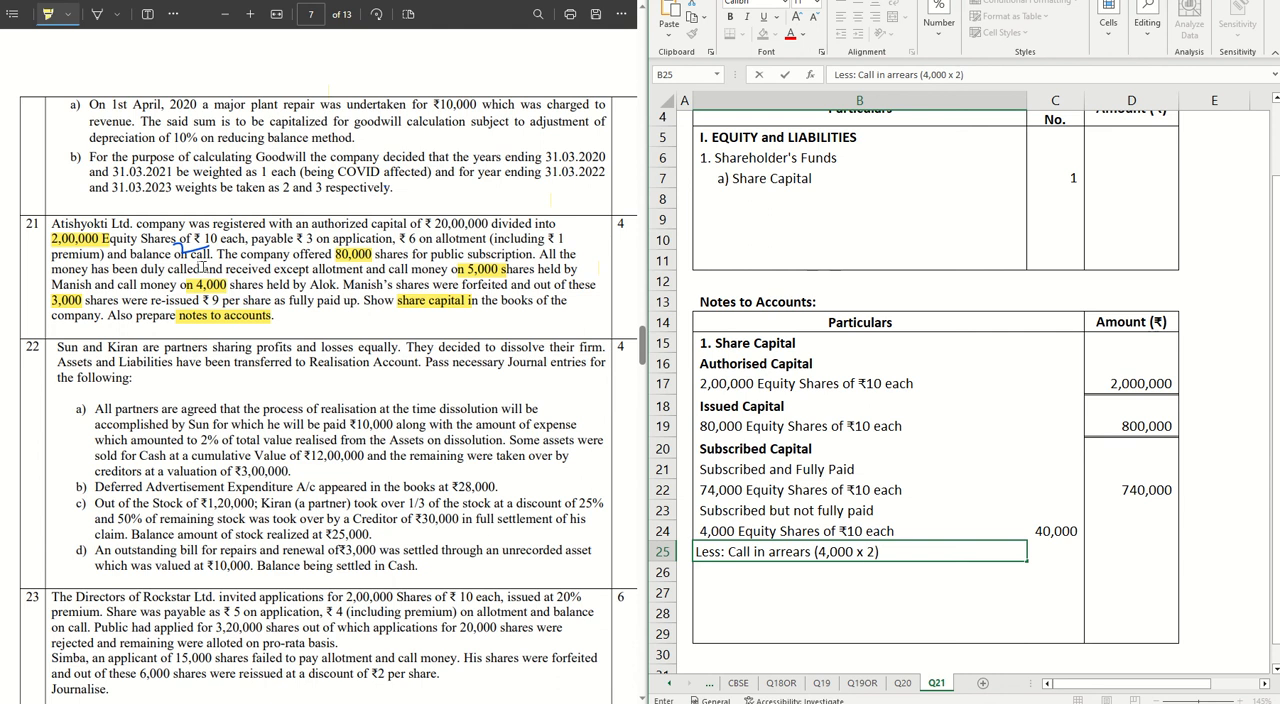
text(8,000)
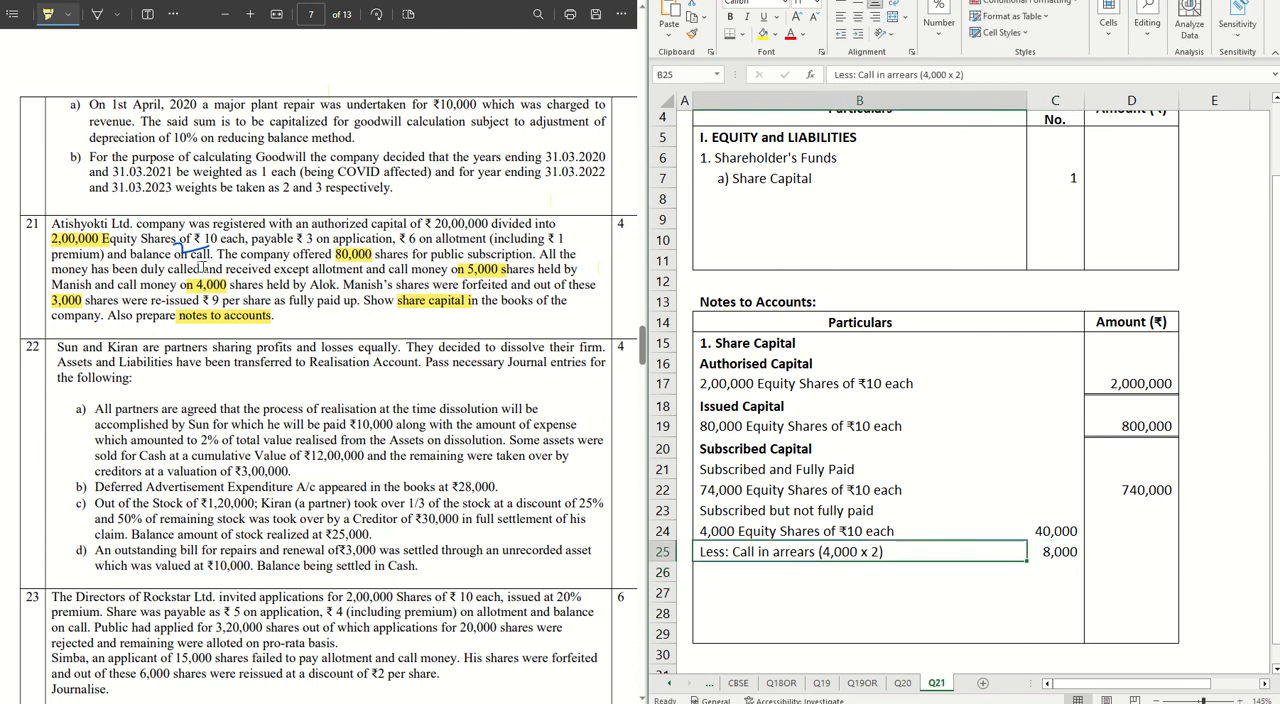
Enter the net 32,000 in column D and underline the 8,000 with a bottom border.
click(1132, 552)
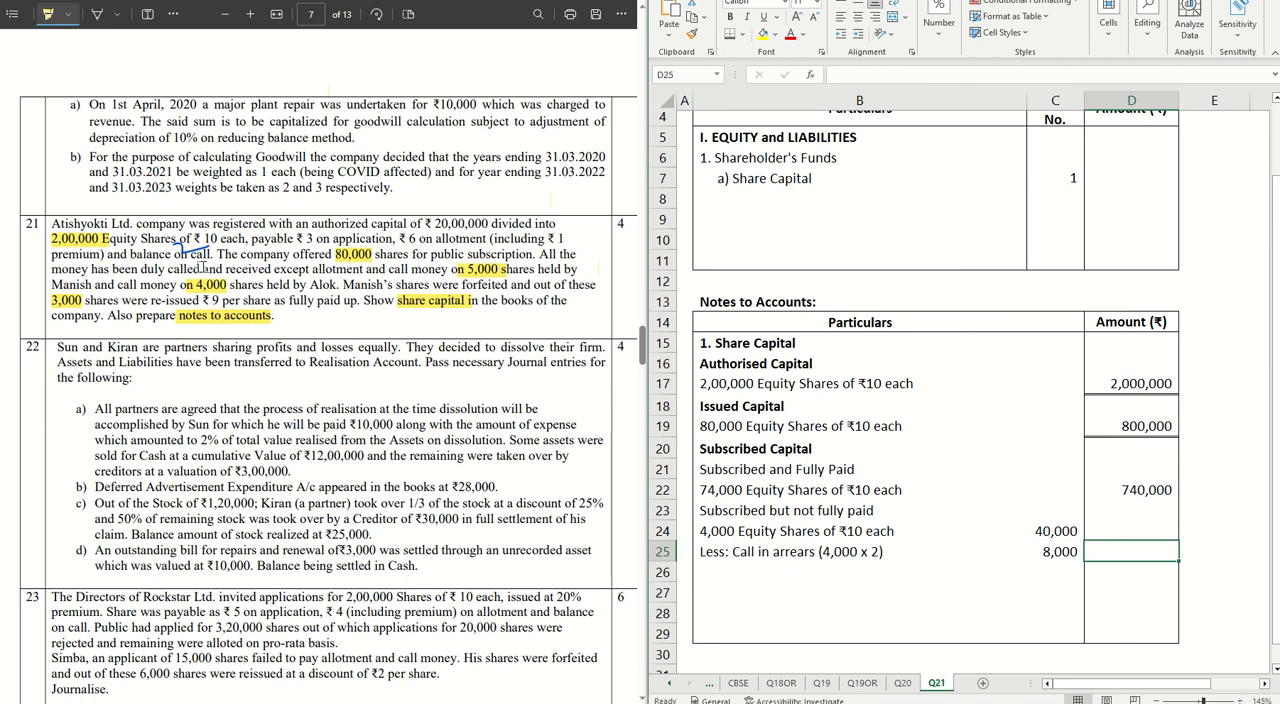
text(320000)
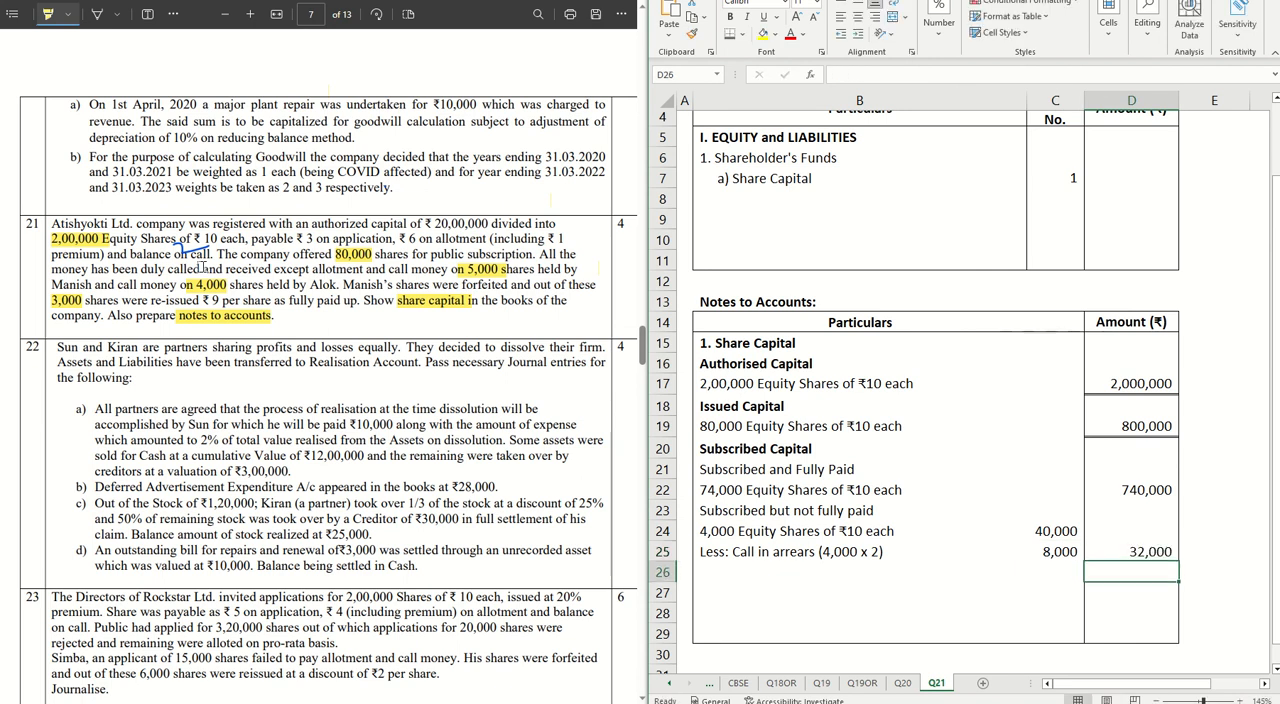
click(1056, 552)
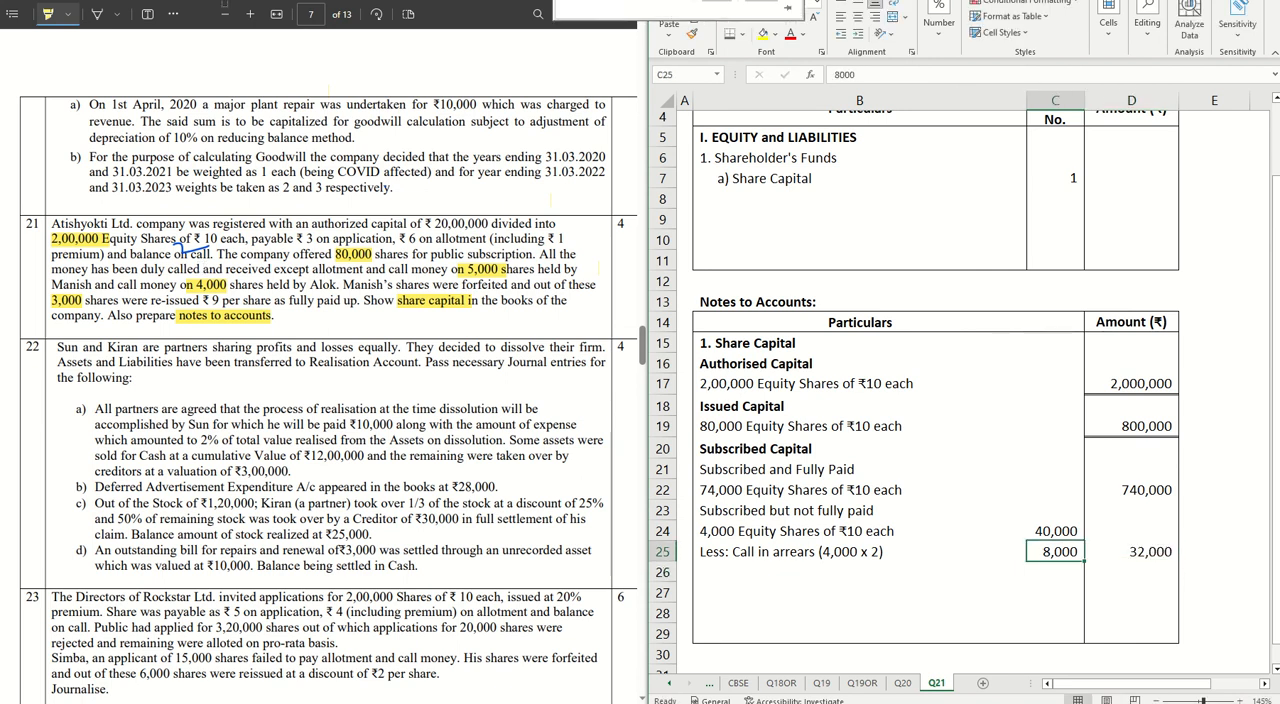
click(748, 32)
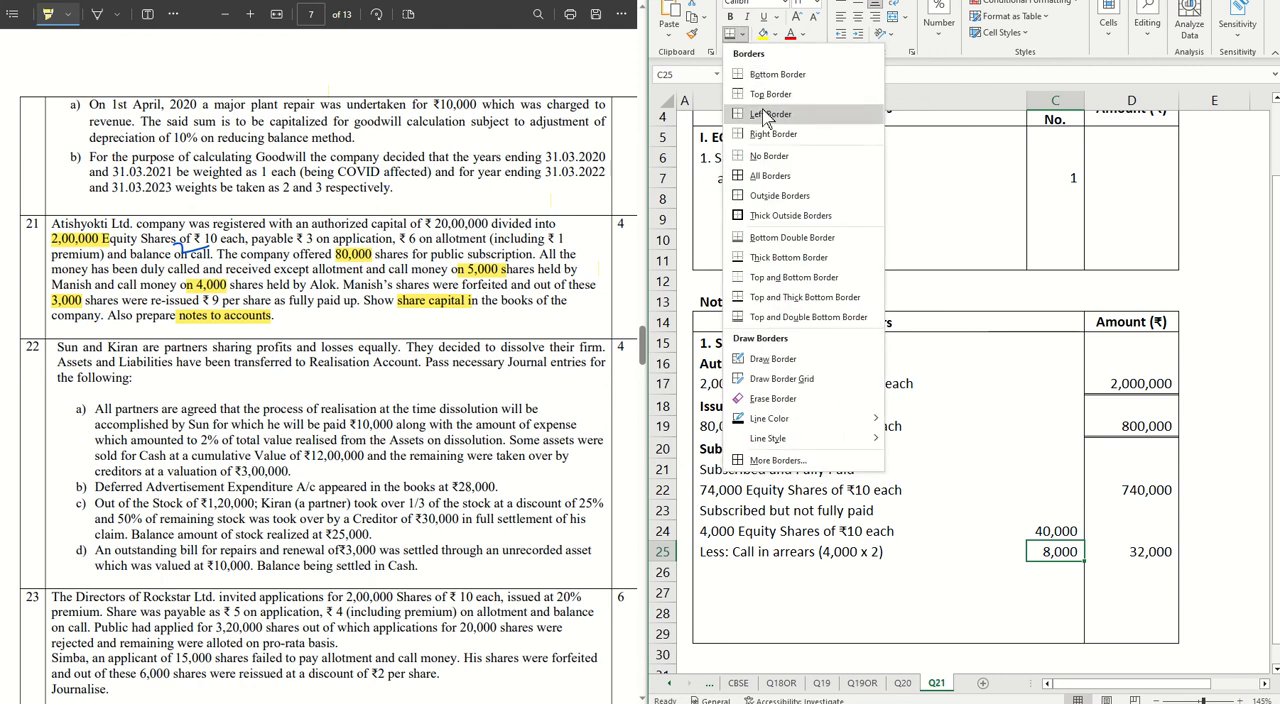
mouse_move(770, 254)
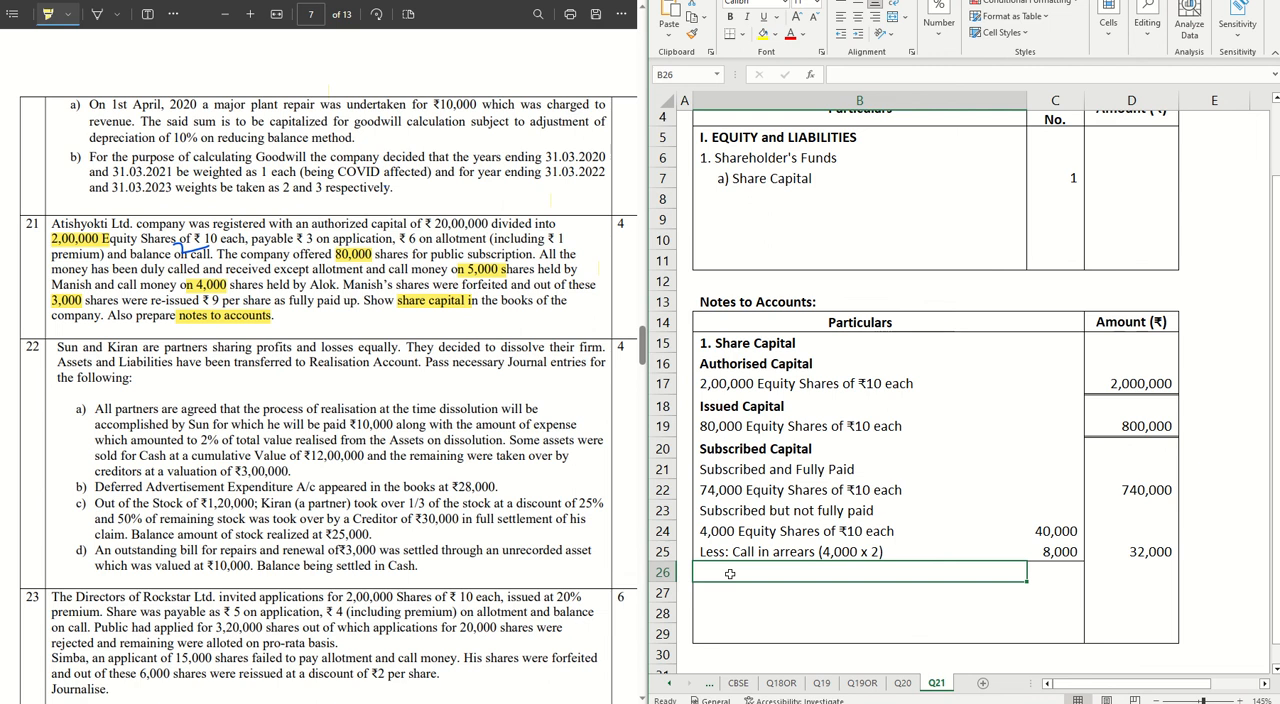
Enter 'Add: Forfeited Shares (2,000 x 3)' with 6,000 in the amount column.
text(Add)
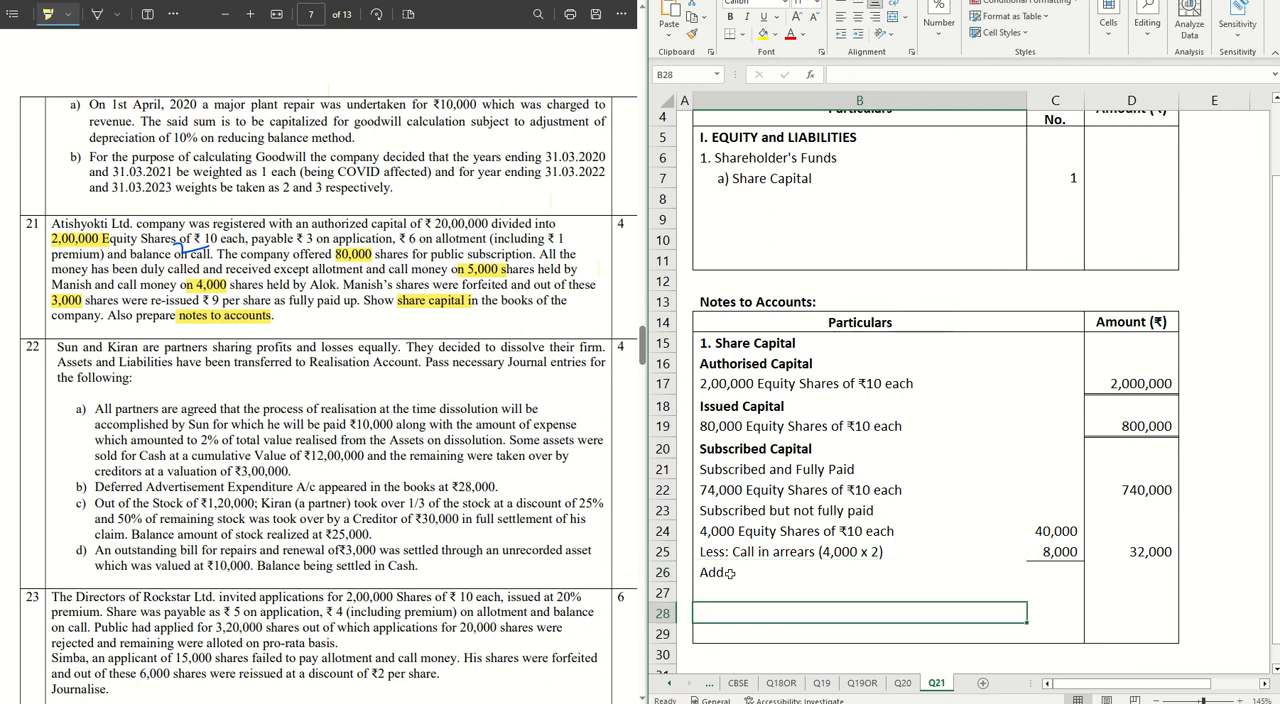
text(Add)
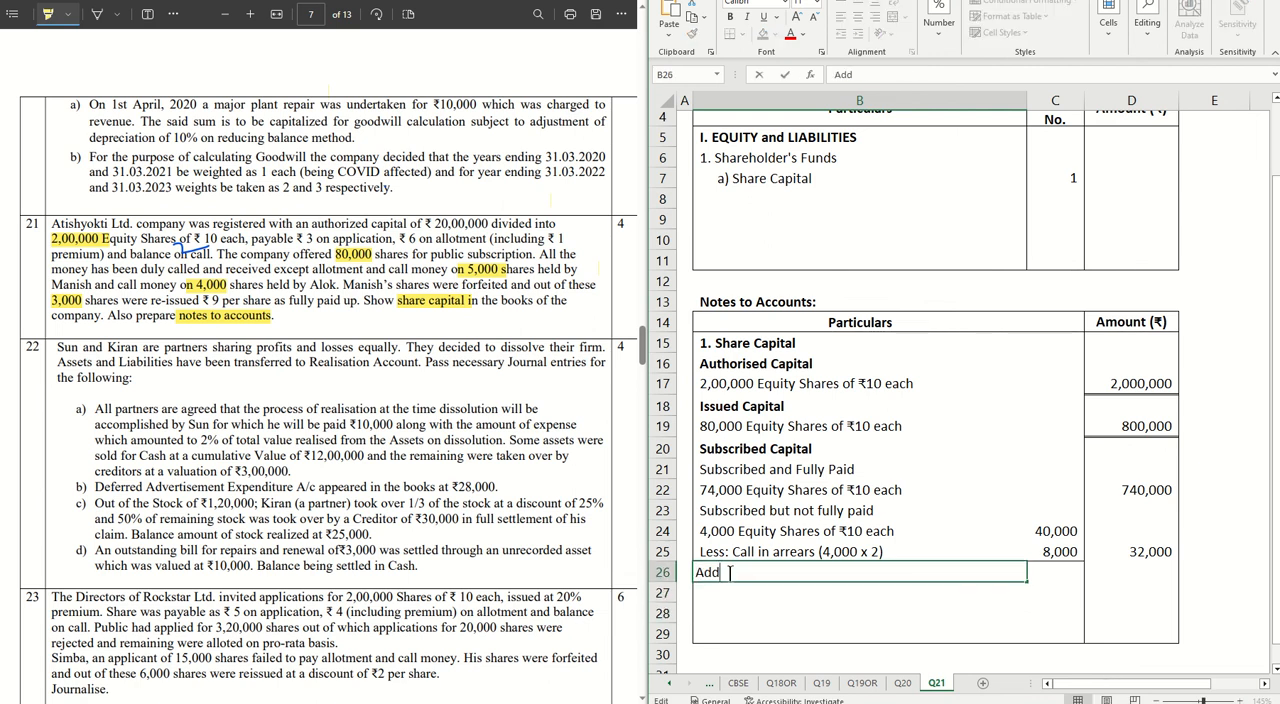
text(:)
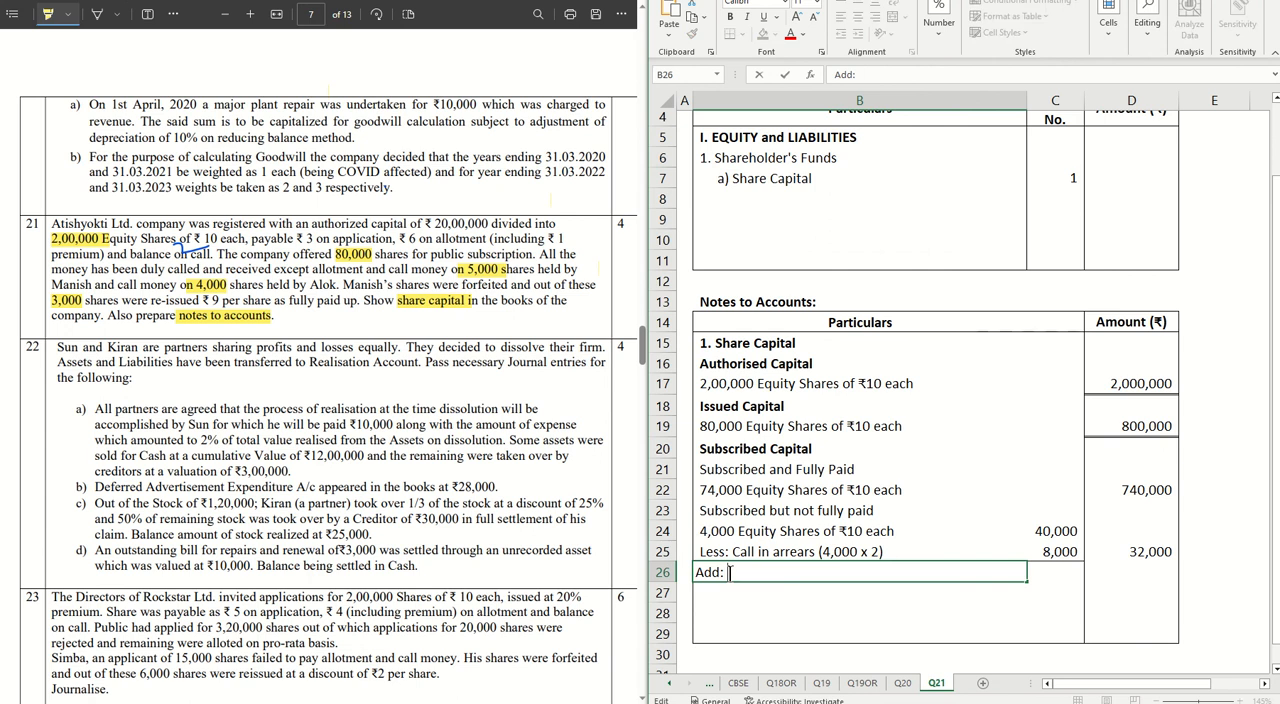
text(S)
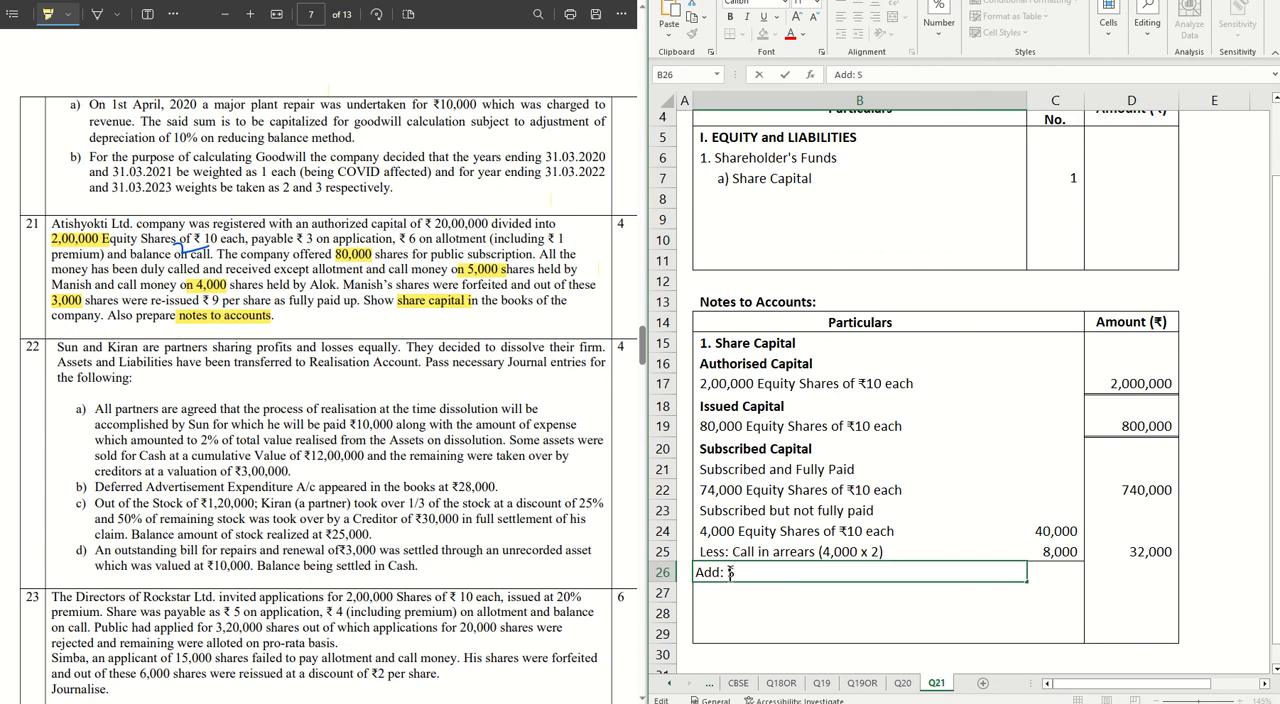
text(Forfeited)
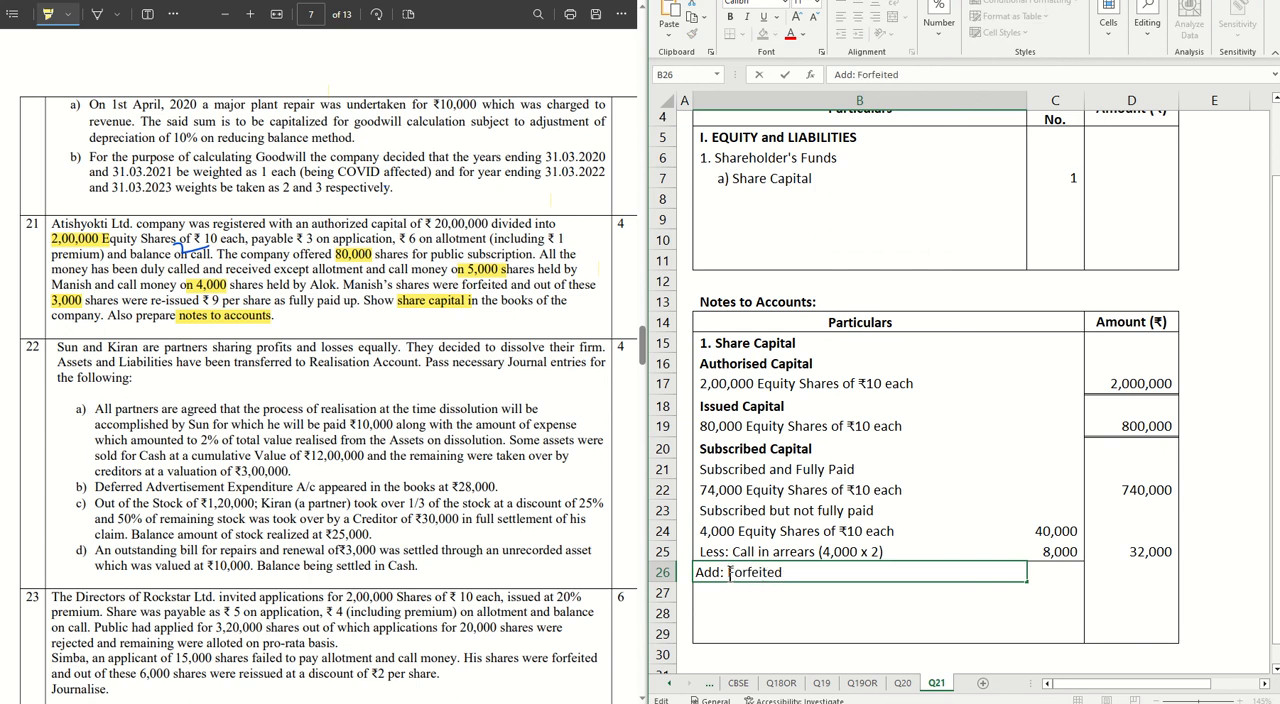
text(Shares)
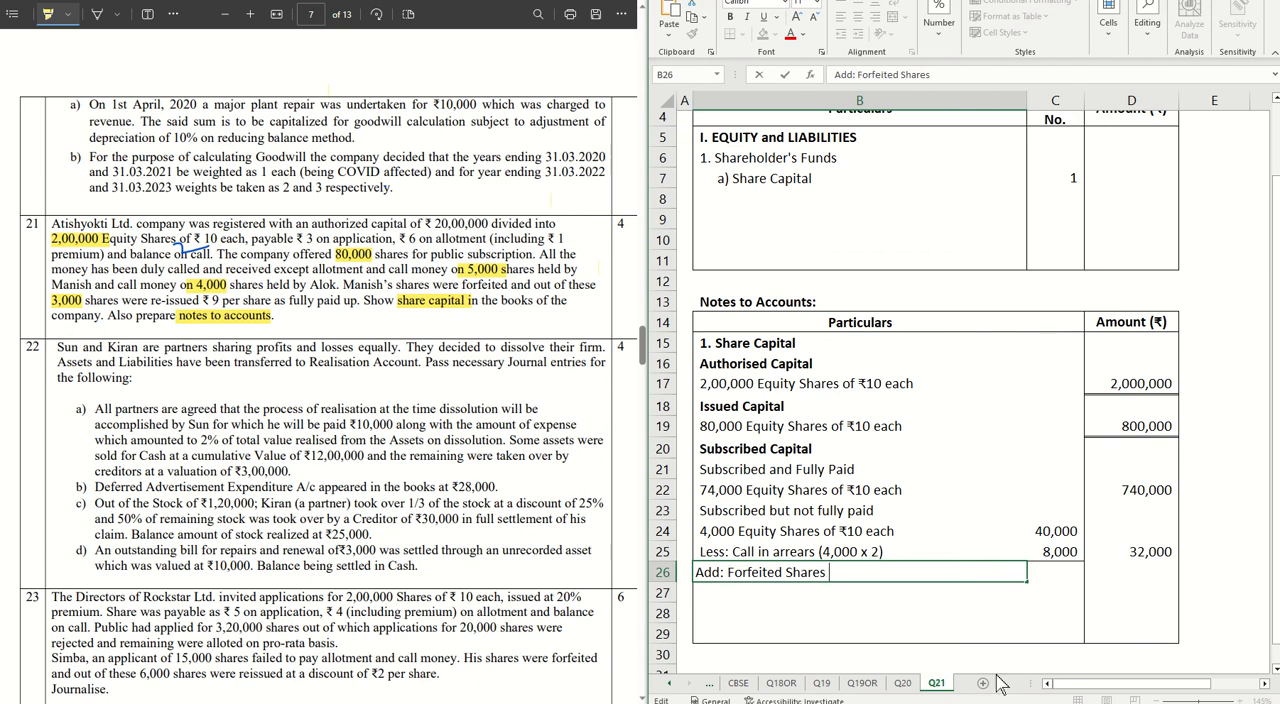
text(()
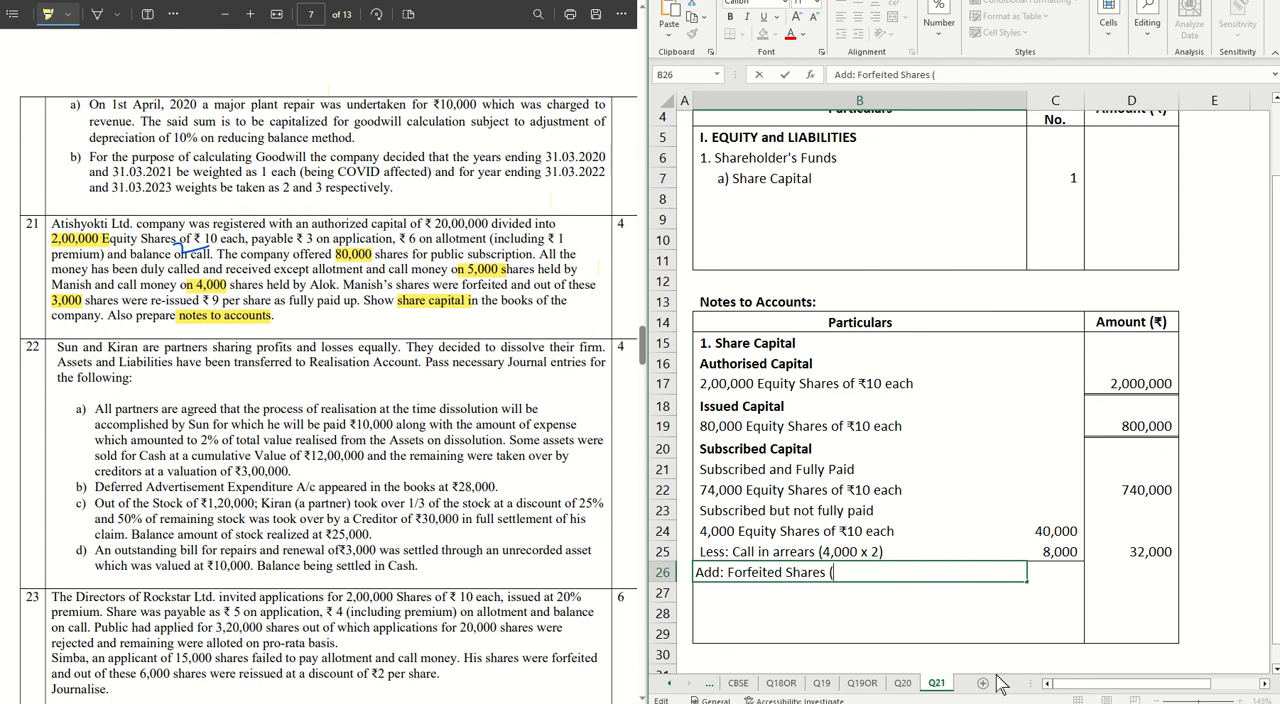
text(2)
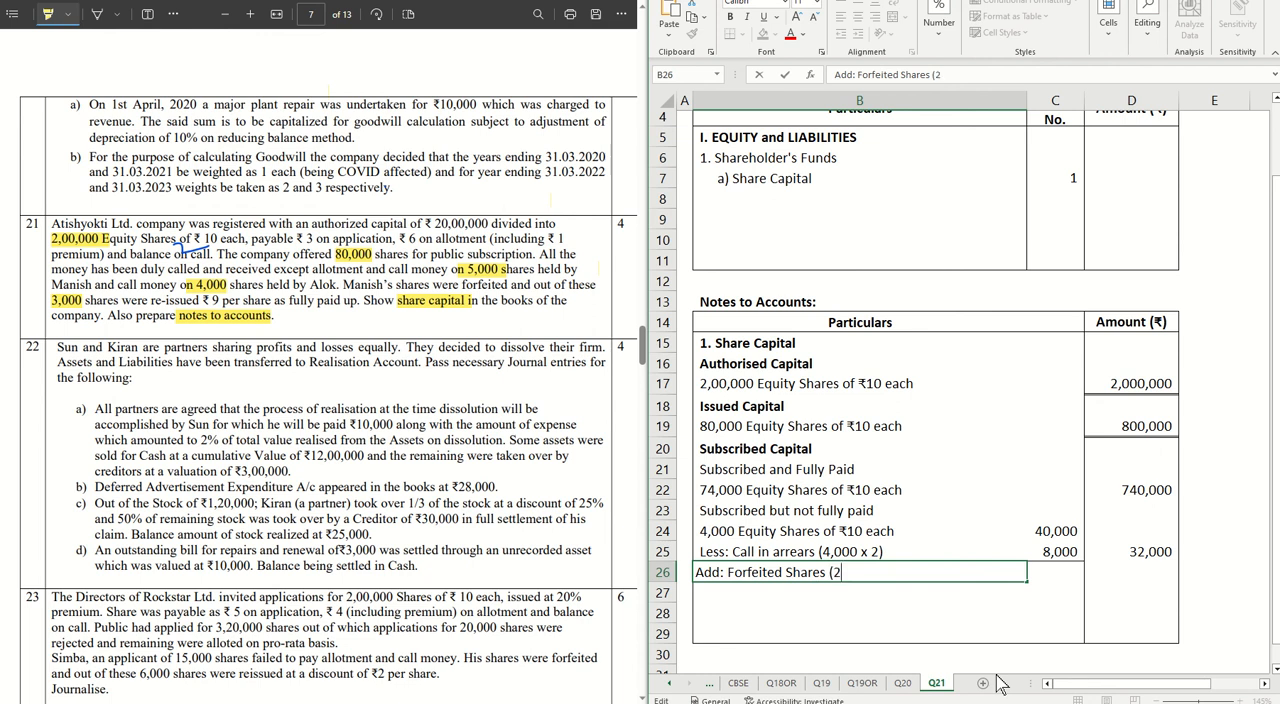
text(,000)
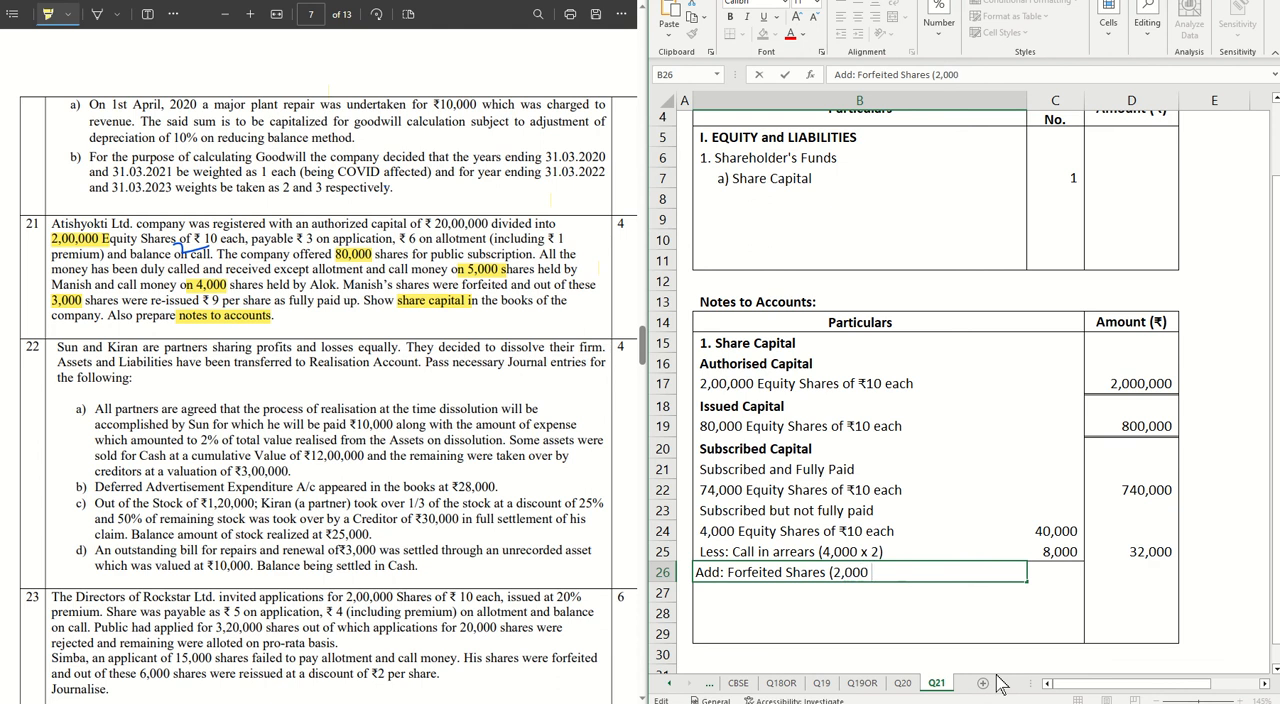
text(x)
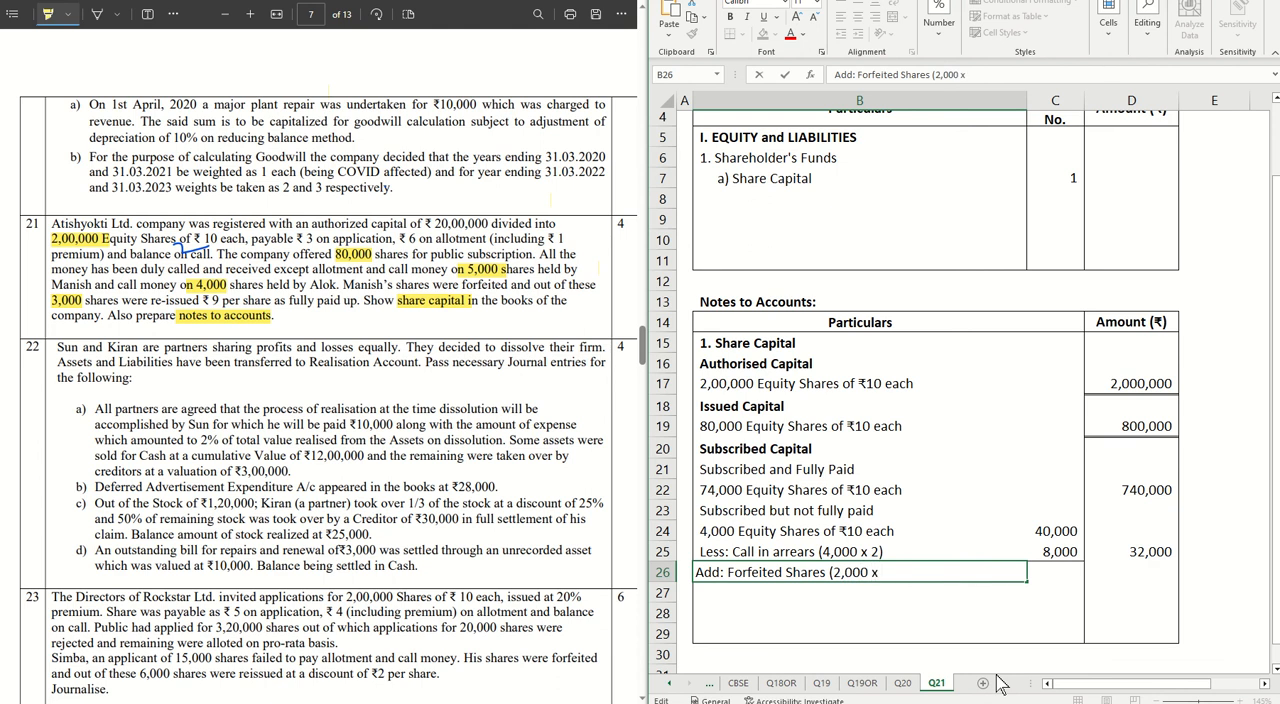
mouse_move(1004, 476)
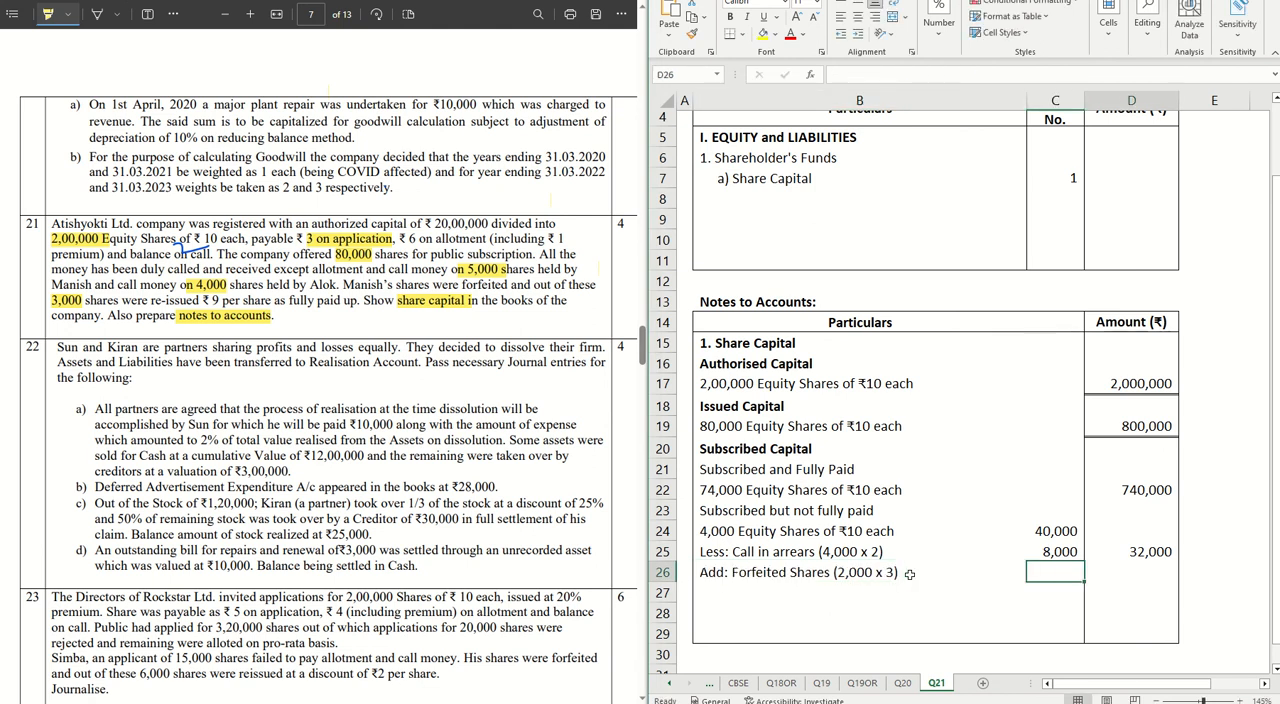
text(6000)
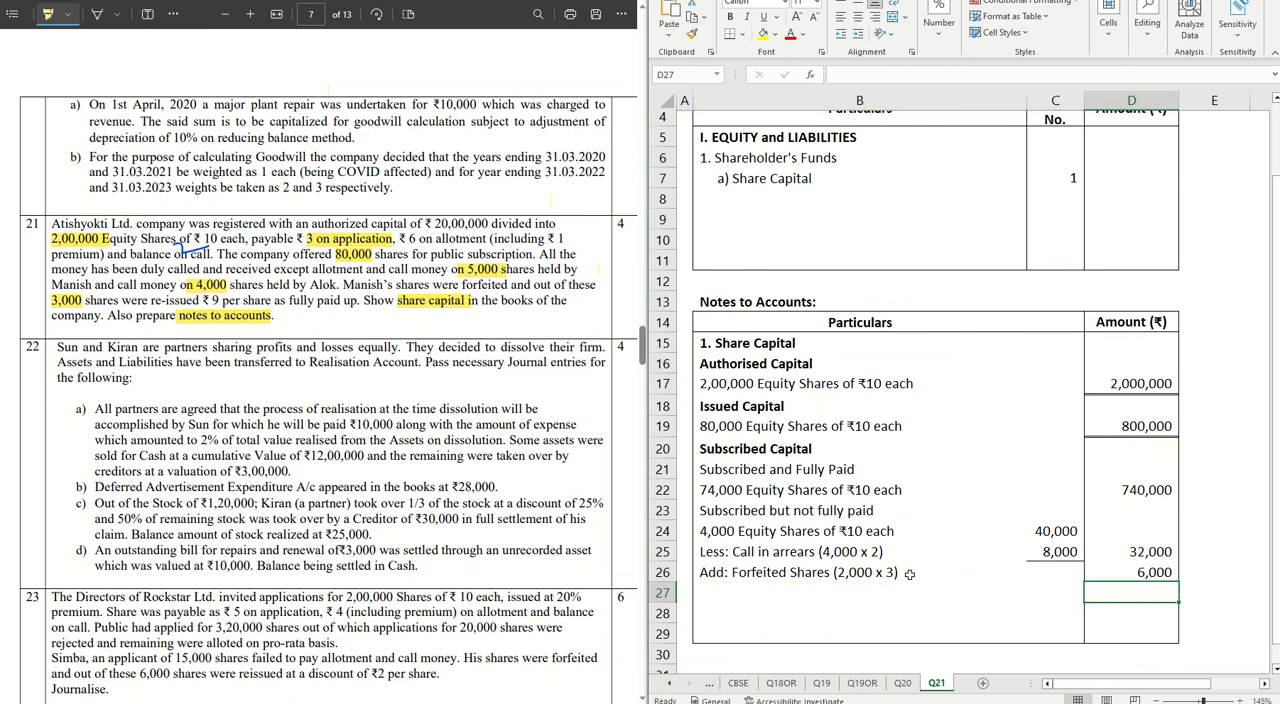
Total the note with =SUM(D22:D26) giving 778,000 and link the balance sheet Share Capital to it.
text(=s)
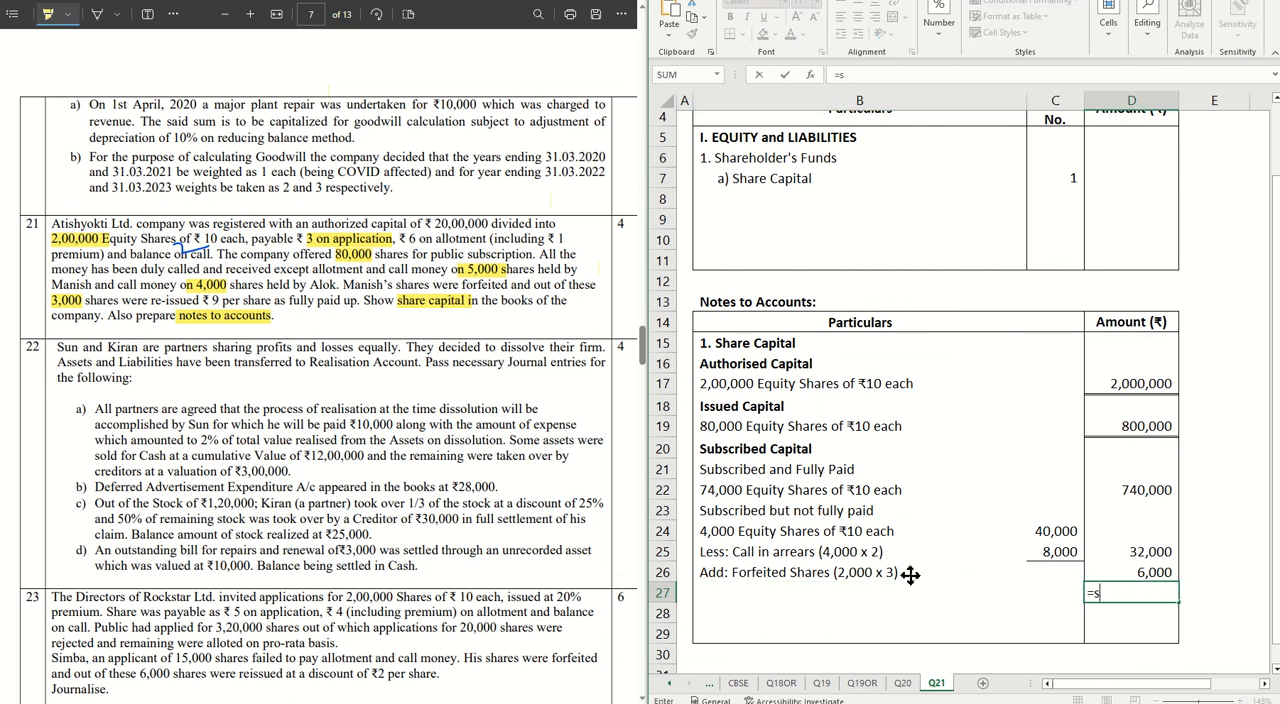
drag(1132, 490, 1132, 572)
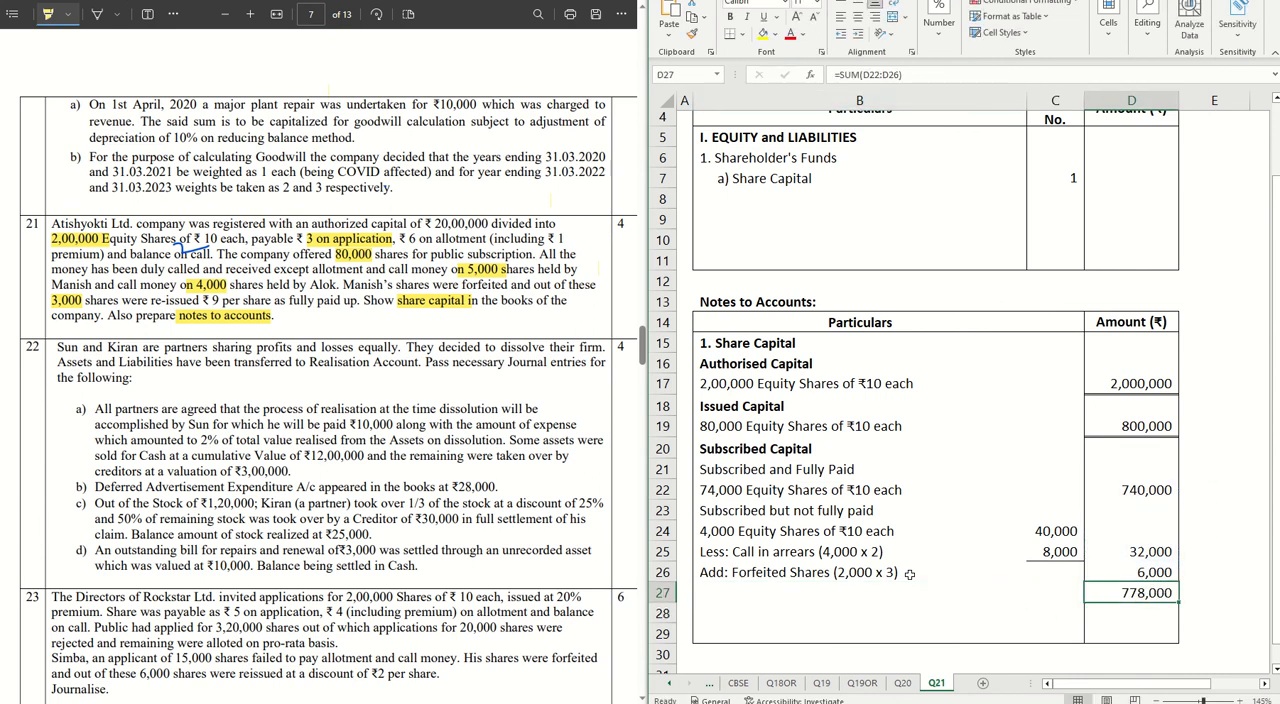
click(744, 32)
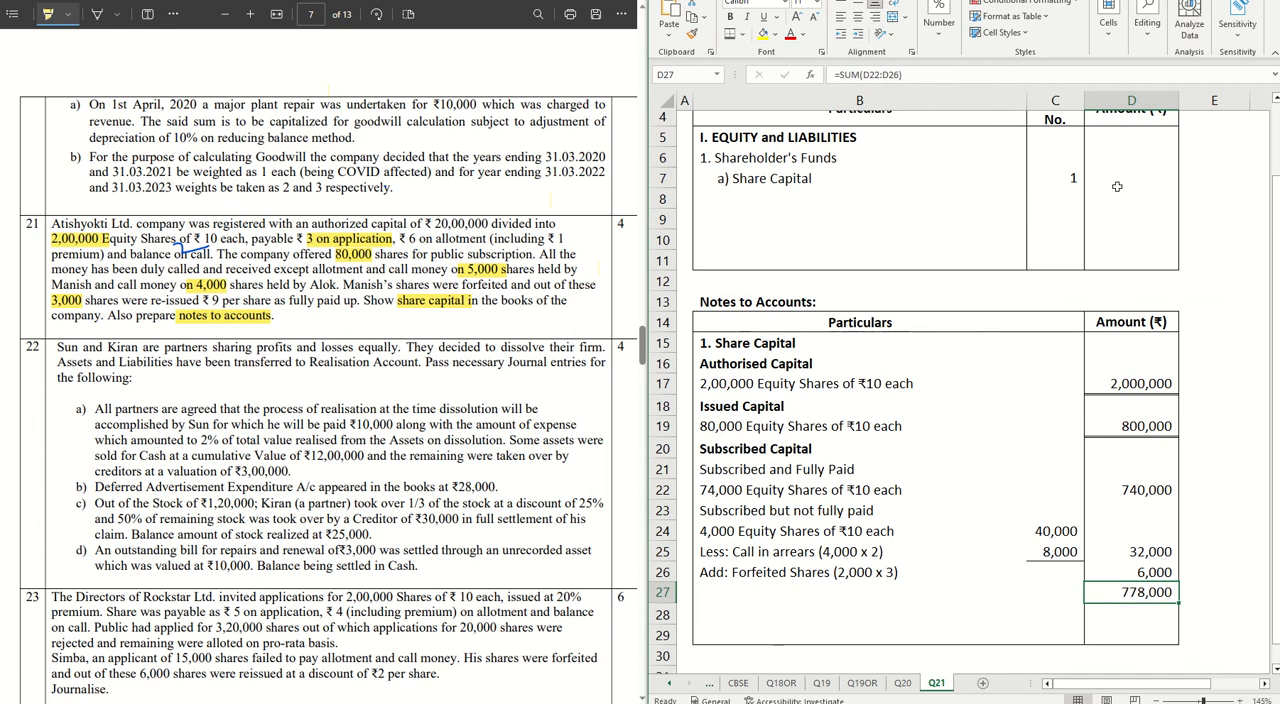
text(=D8)
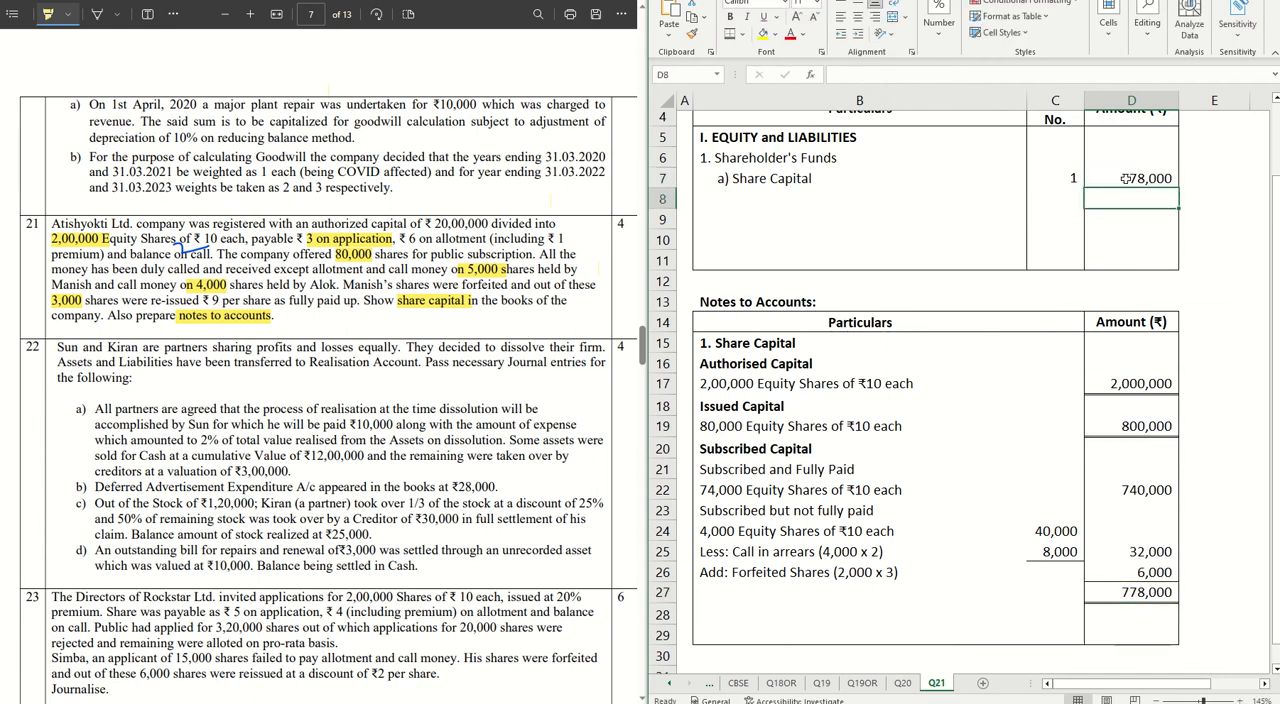
click(1132, 178)
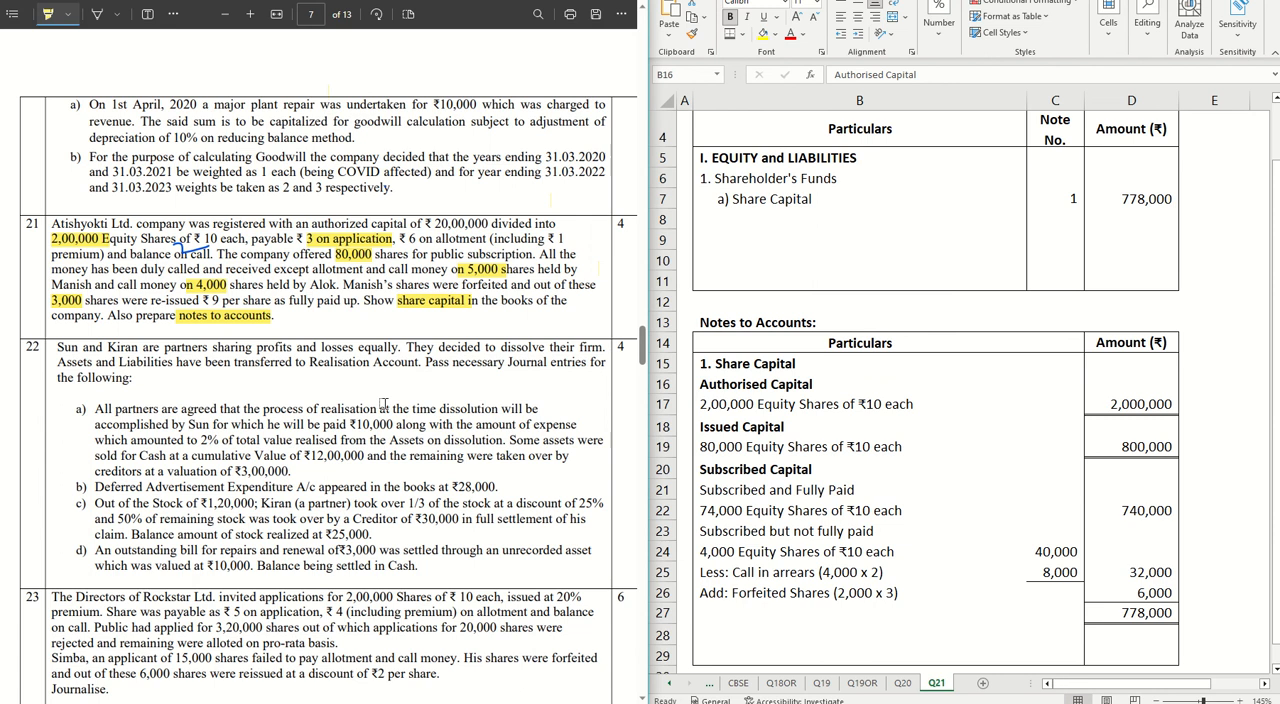
mouse_move(382, 402)
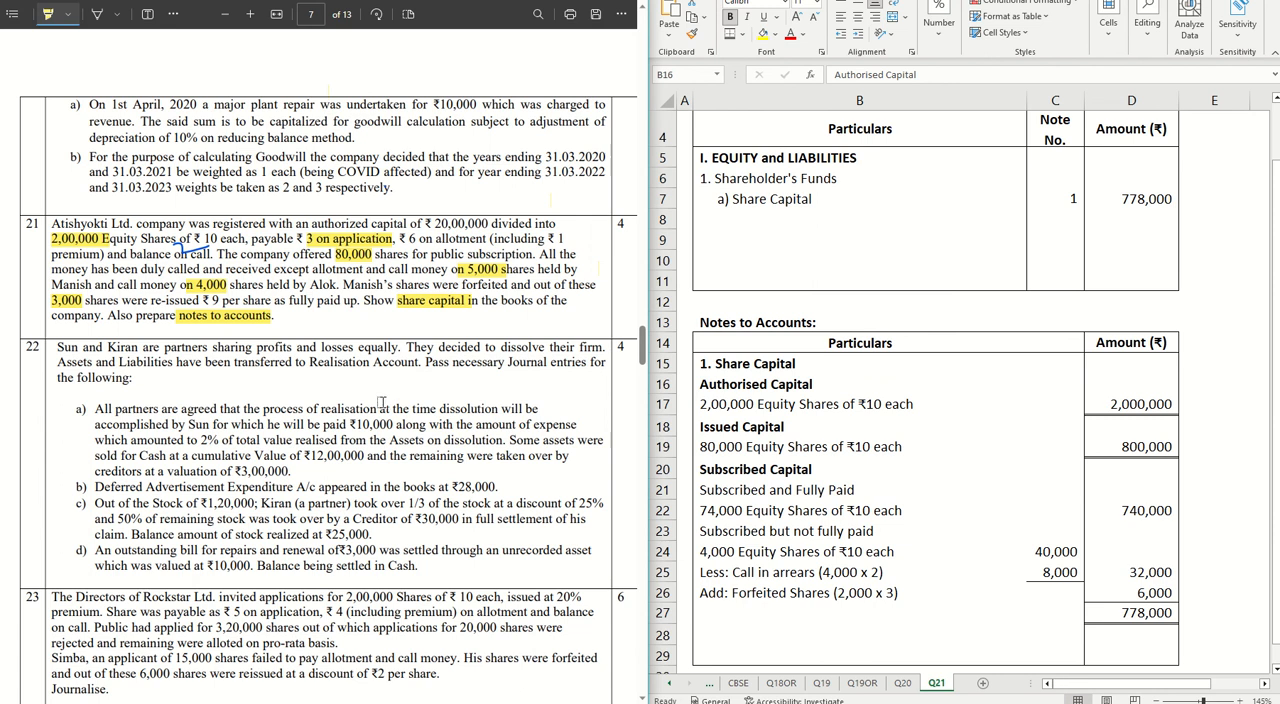